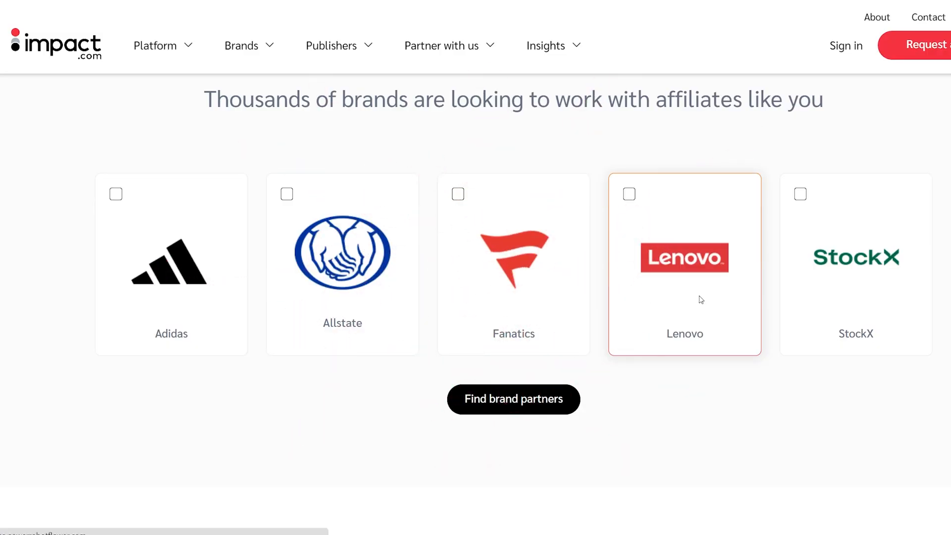
- Reach the partner Home dashboard and dismiss the Create and Share Link side panel
{"action": "scroll", "scroll_direction": "down", "scroll_amount": 3}
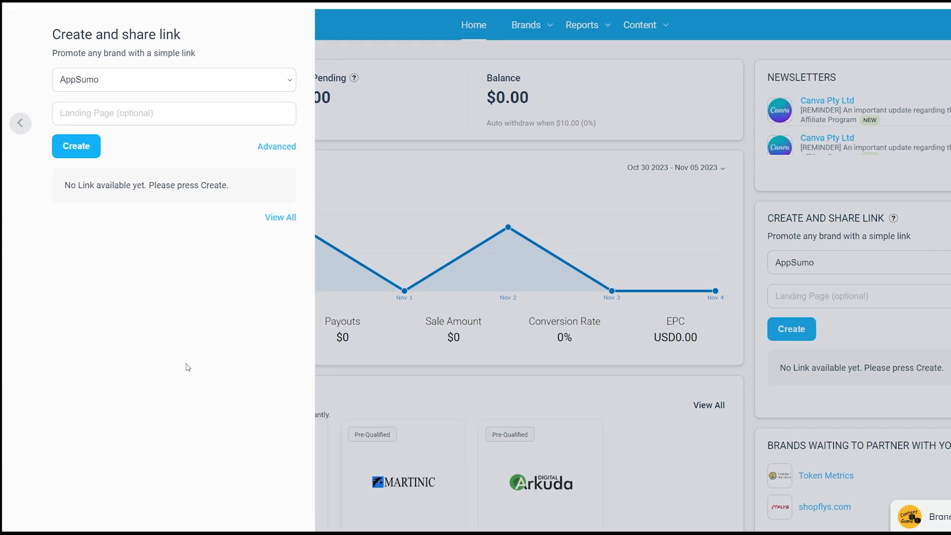
{"action": "left_click", "coordinate": [18, 123]}
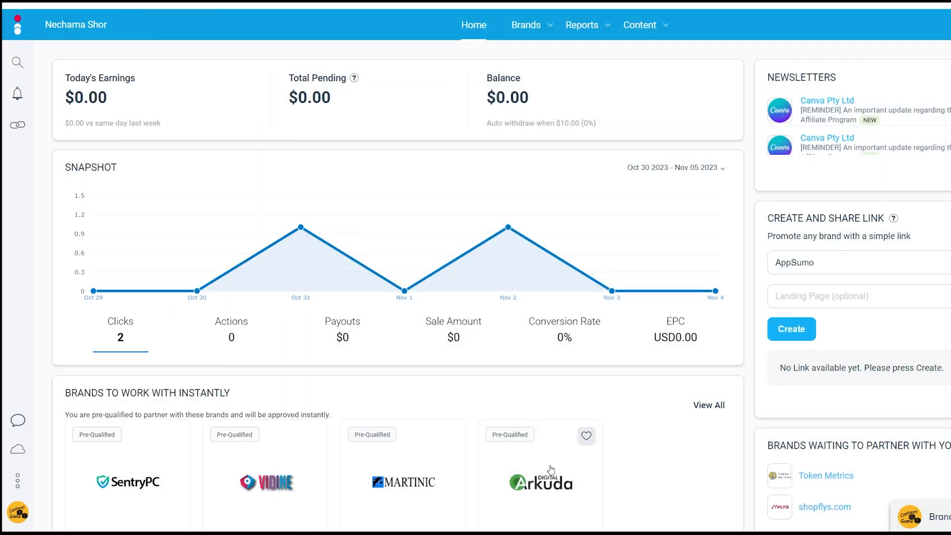
{"action": "mouse_move", "coordinate": [748, 415]}
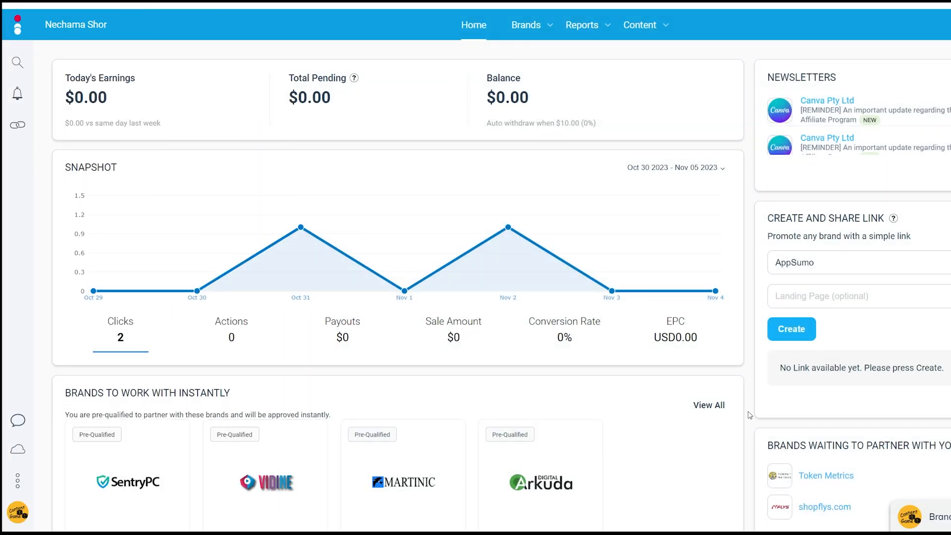
{"action": "mouse_move", "coordinate": [755, 405]}
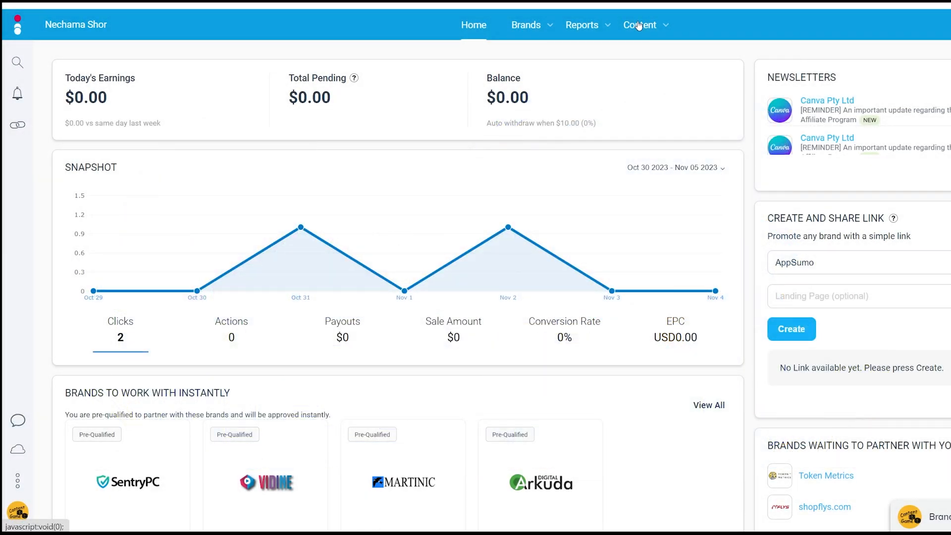
- Filter Content assets to the AppSumo brand, trying then removing the Last-day date filter
{"action": "left_click", "coordinate": [639, 24]}
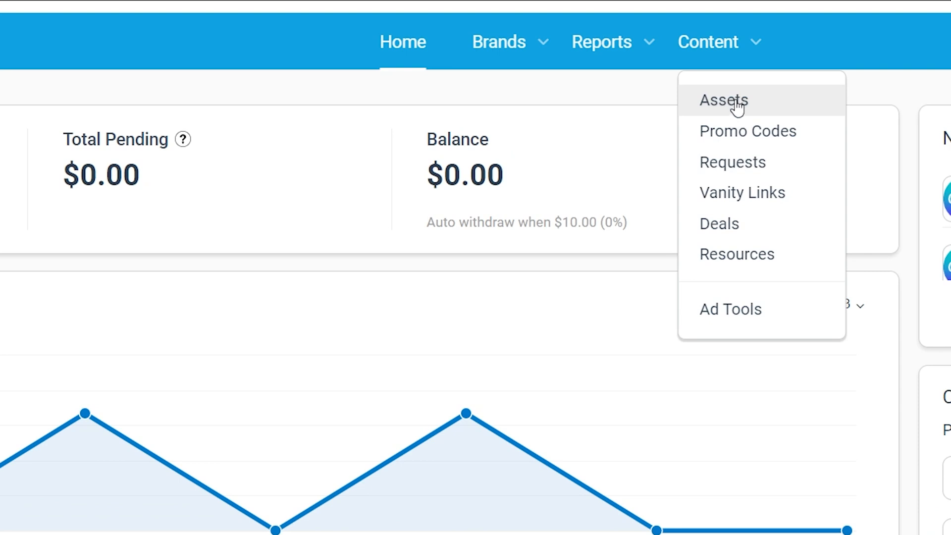
{"action": "left_click", "coordinate": [723, 101]}
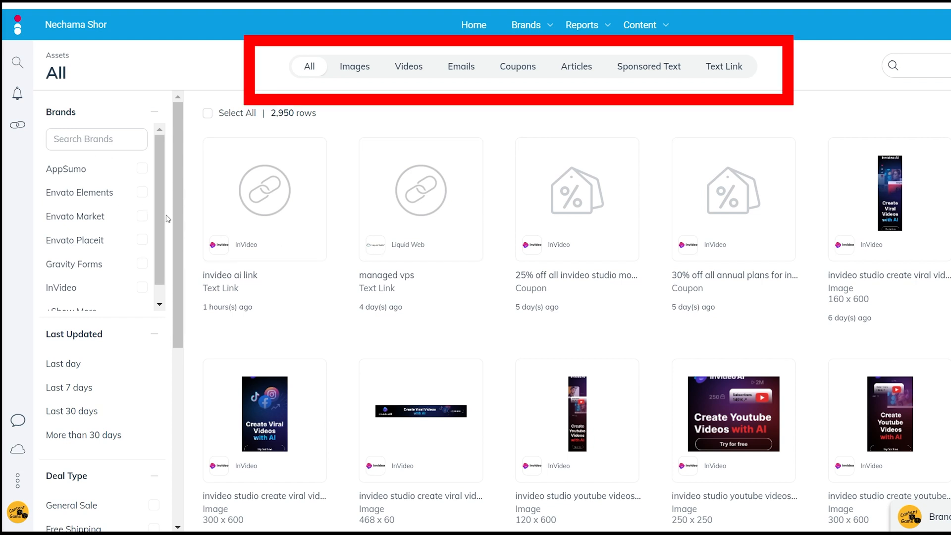
{"action": "mouse_move", "coordinate": [189, 227]}
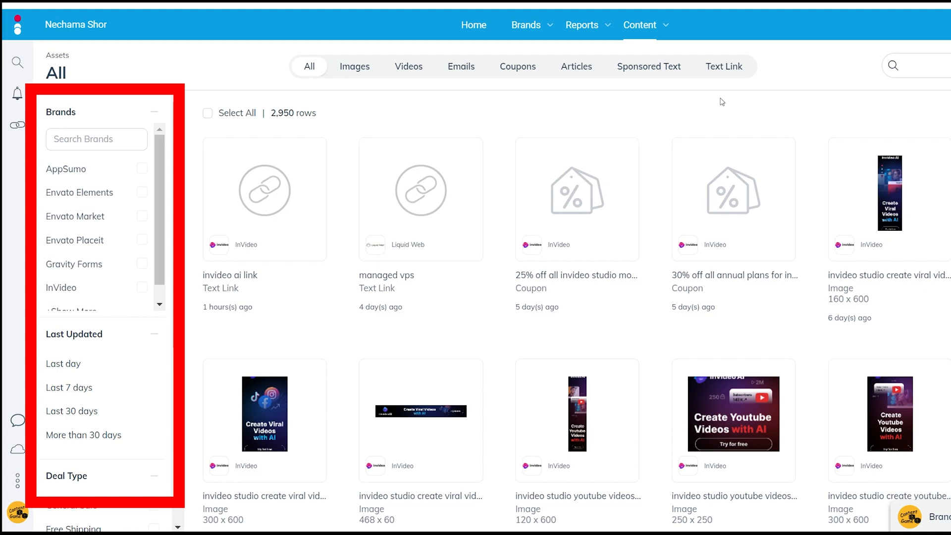
{"action": "left_click", "coordinate": [141, 168]}
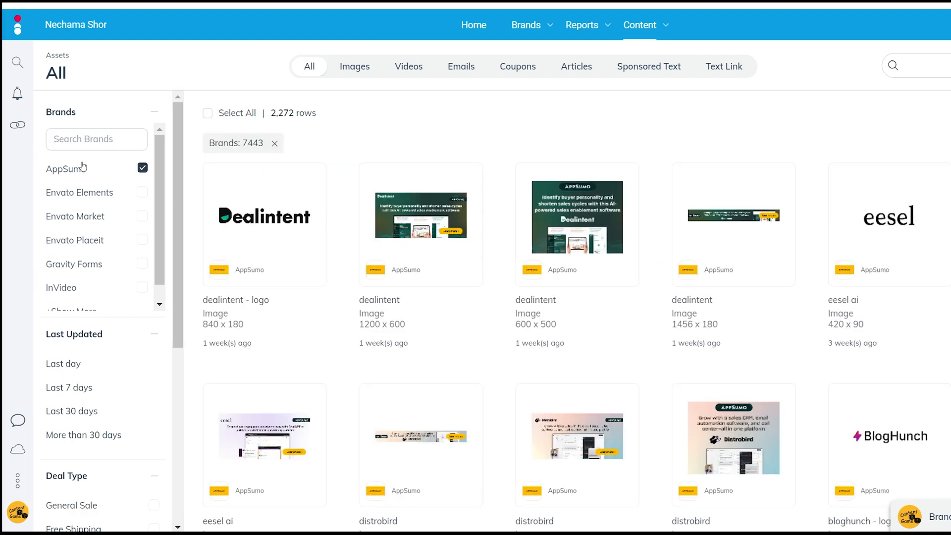
{"action": "mouse_move", "coordinate": [117, 169]}
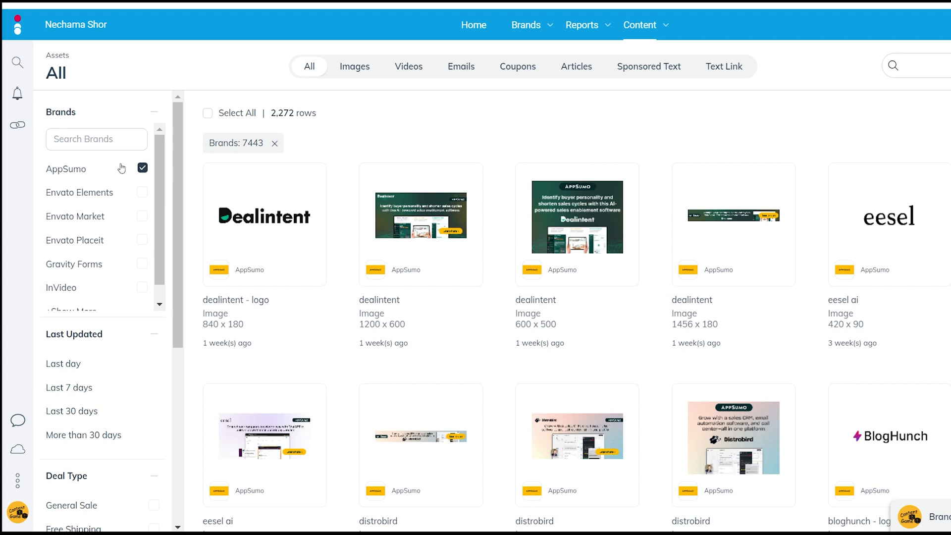
{"action": "left_click", "coordinate": [63, 364]}
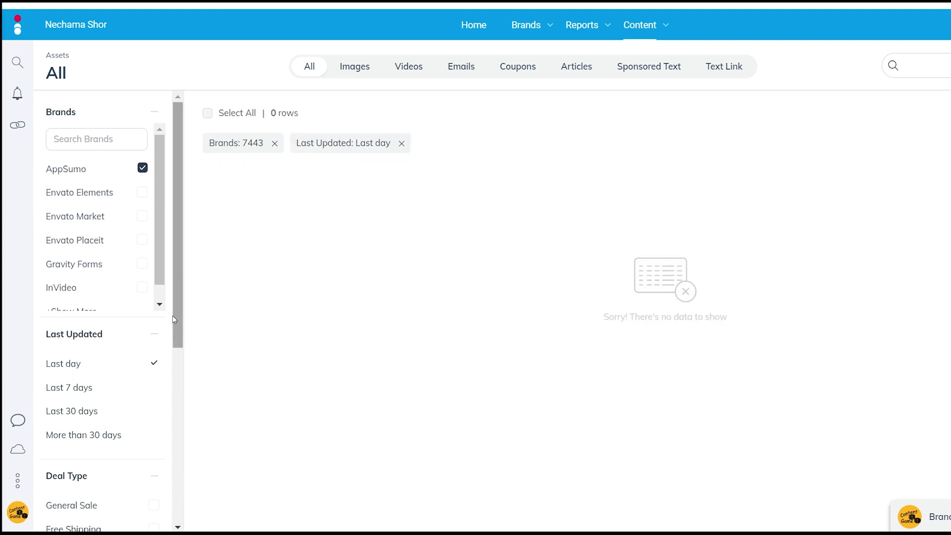
{"action": "mouse_move", "coordinate": [270, 277]}
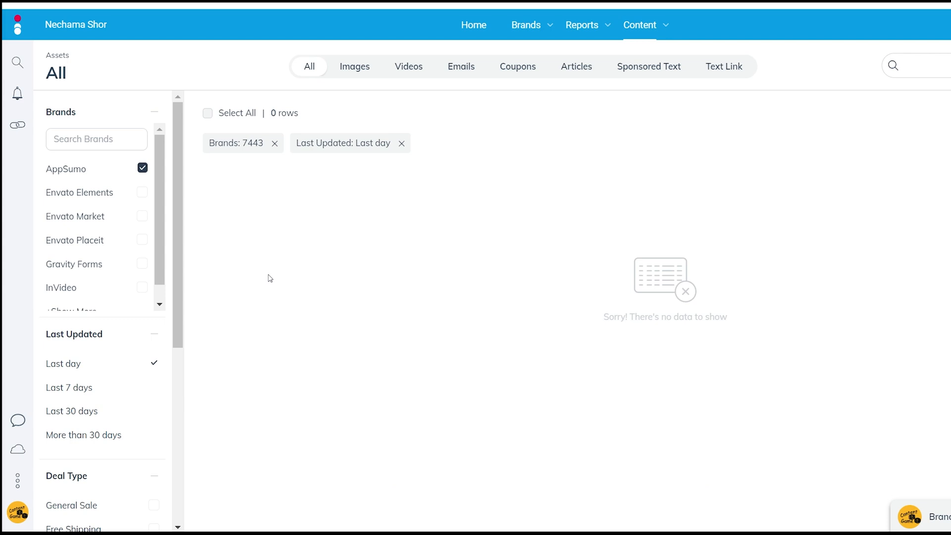
{"action": "left_click", "coordinate": [401, 143]}
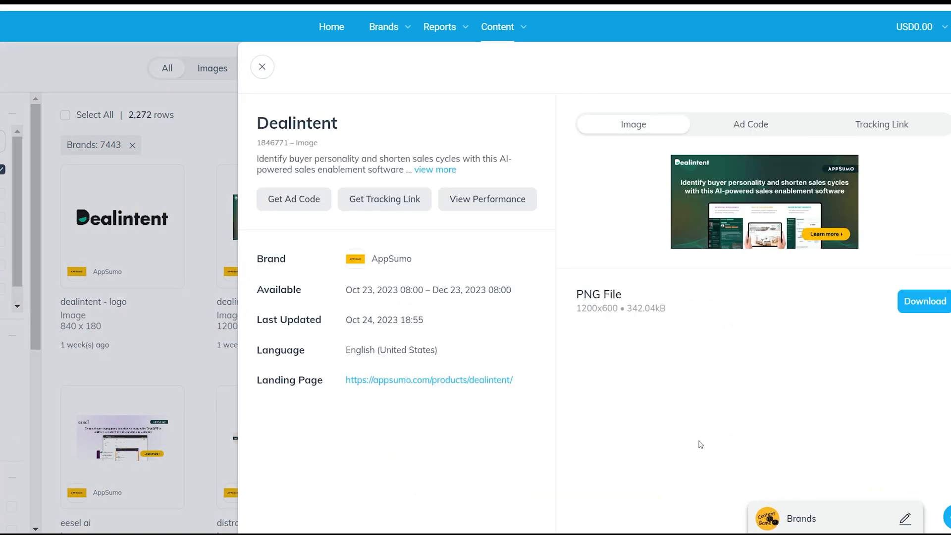
{"action": "mouse_move", "coordinate": [551, 175]}
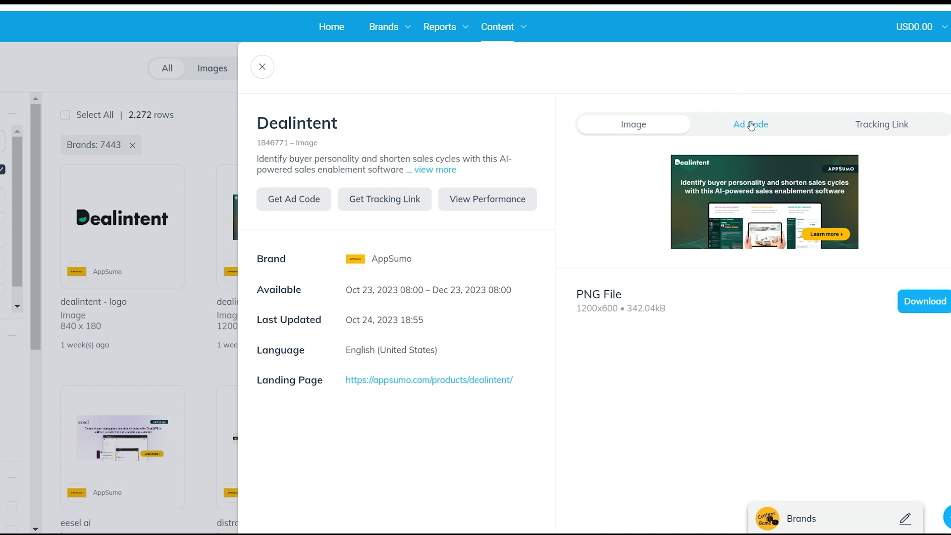
- Review the Dealintent banner's ad code, tracking parameters and sub-ID fields
{"action": "left_click", "coordinate": [751, 125]}
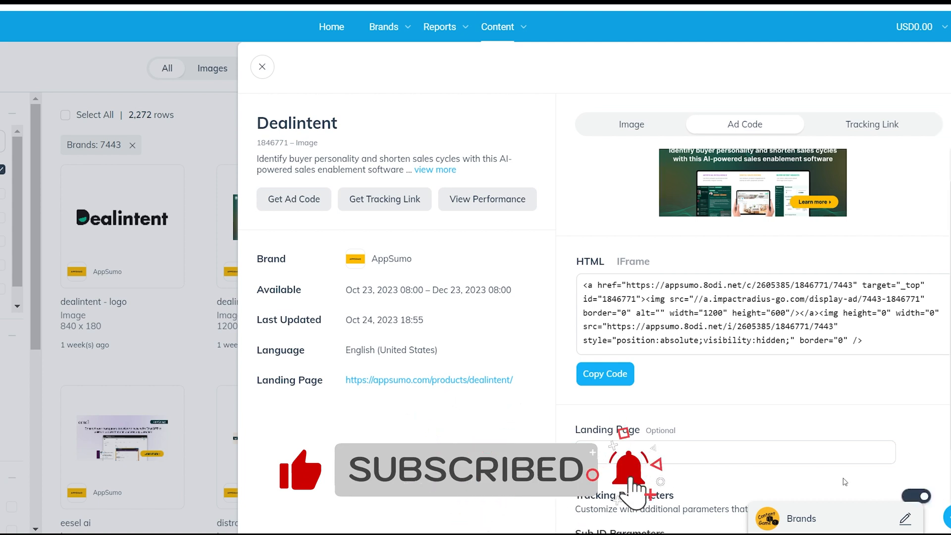
{"action": "scroll", "scroll_direction": "down", "scroll_amount": 3}
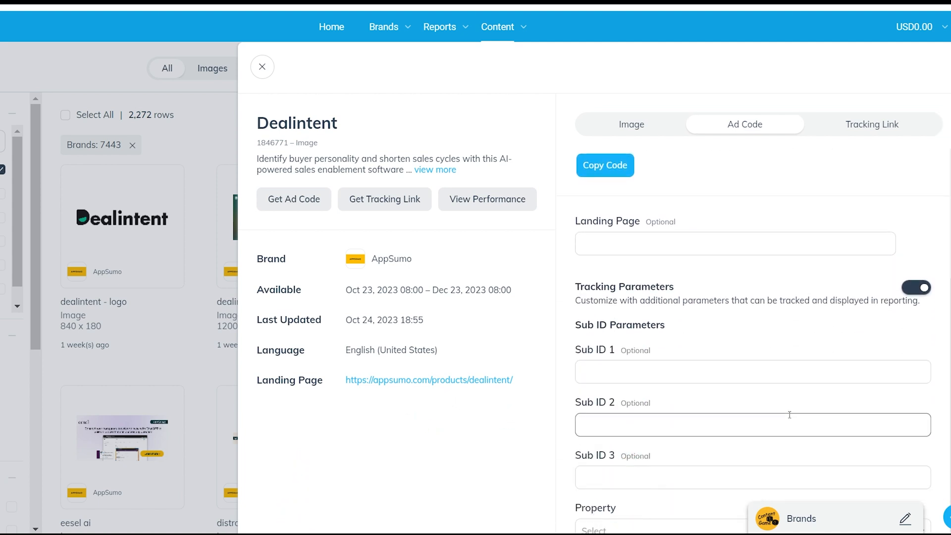
{"action": "left_click", "coordinate": [293, 199]}
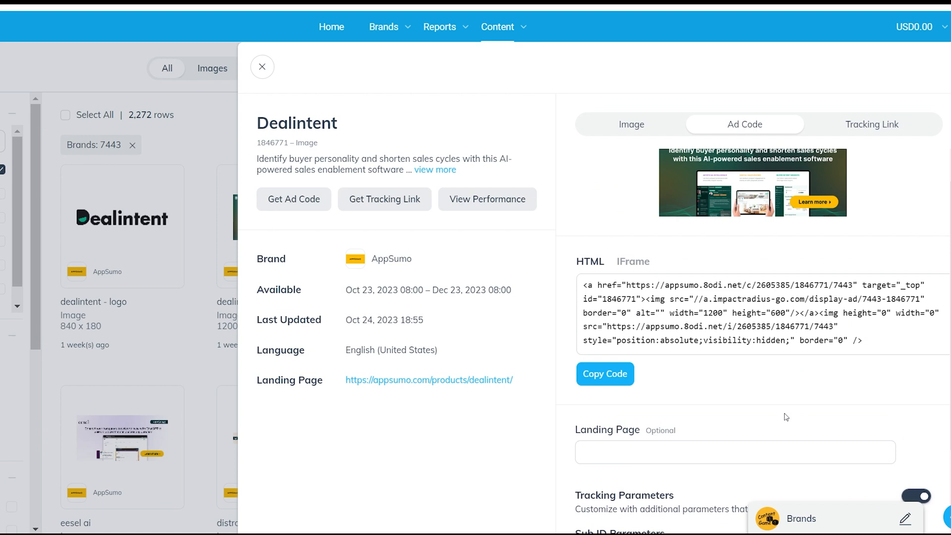
{"action": "scroll", "scroll_direction": "down", "scroll_amount": 3}
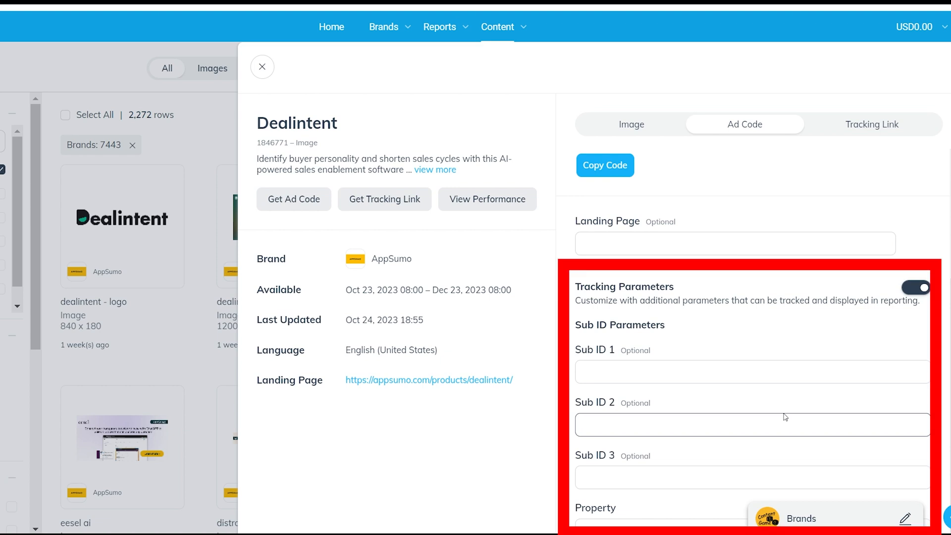
{"action": "scroll", "scroll_direction": "down", "scroll_amount": 3}
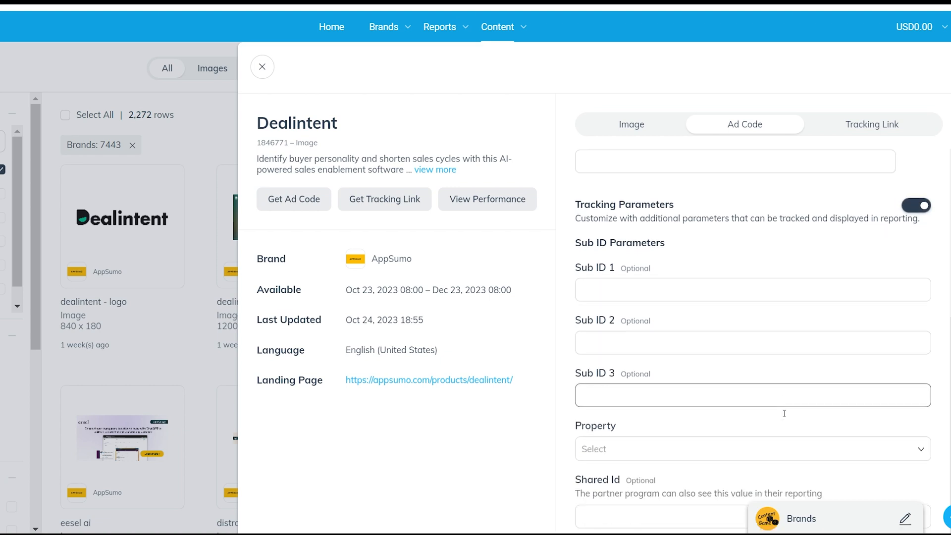
{"action": "scroll", "scroll_direction": "down", "scroll_amount": 3}
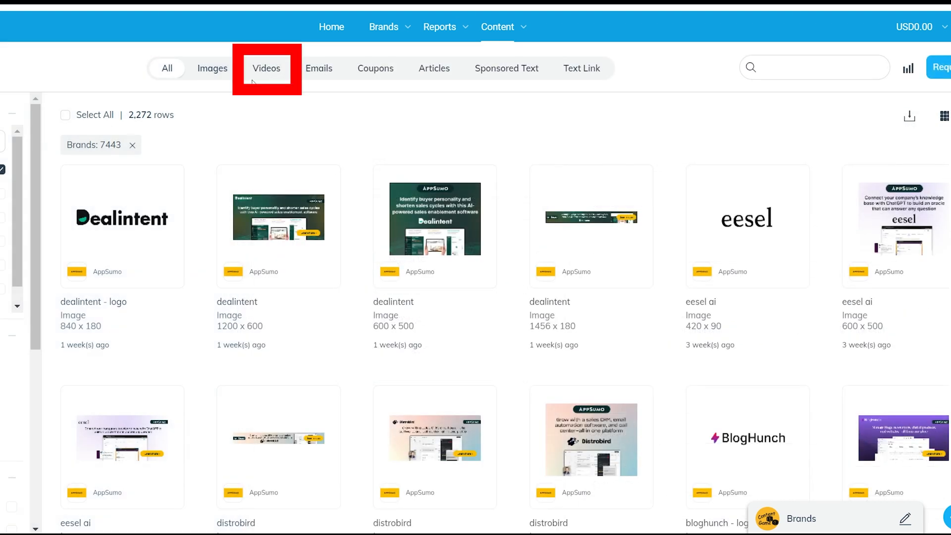
- Show video assets for all brands and check the InVideo video's details
{"action": "left_click", "coordinate": [267, 67]}
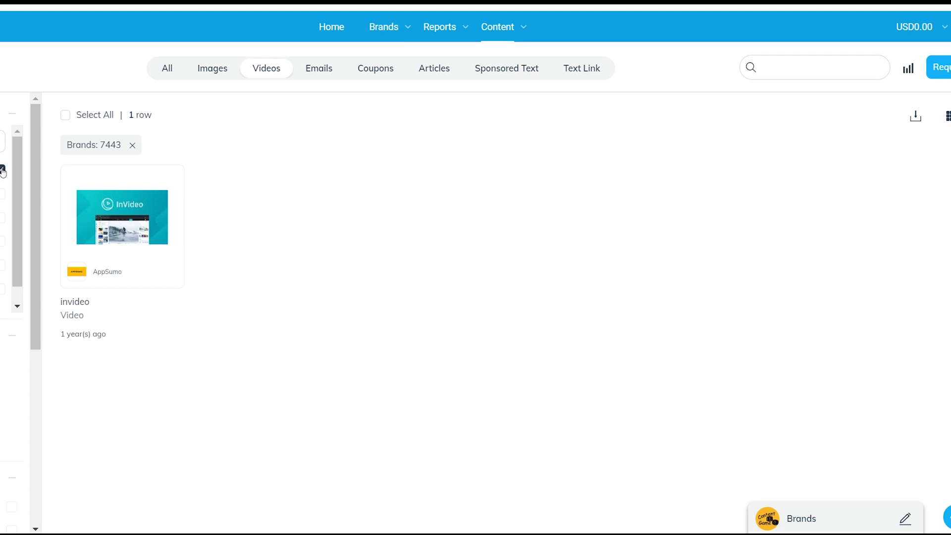
{"action": "left_click", "coordinate": [132, 144]}
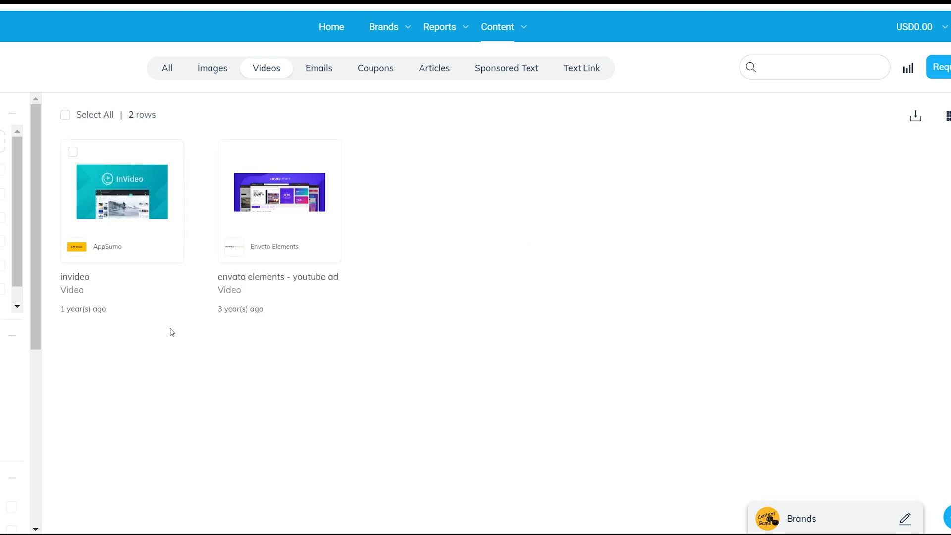
{"action": "left_click", "coordinate": [122, 192]}
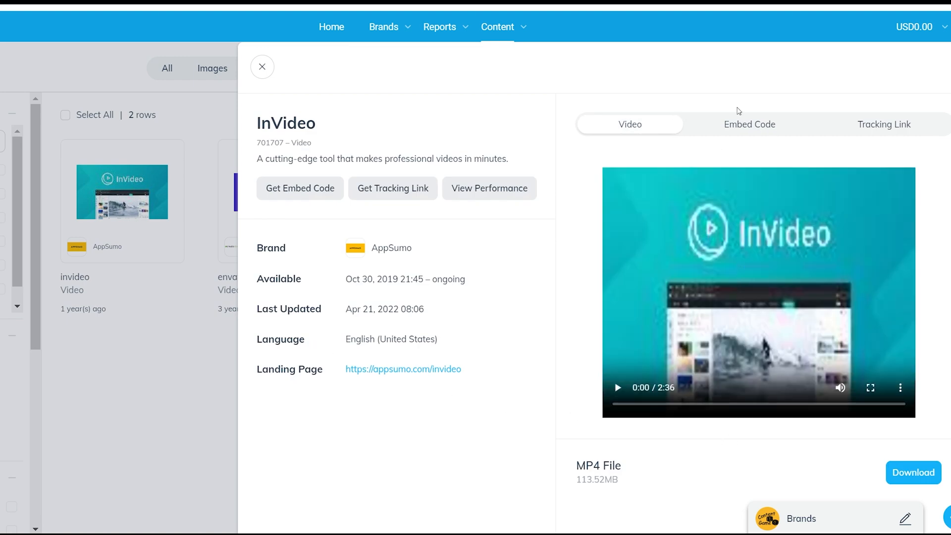
{"action": "left_click", "coordinate": [749, 123]}
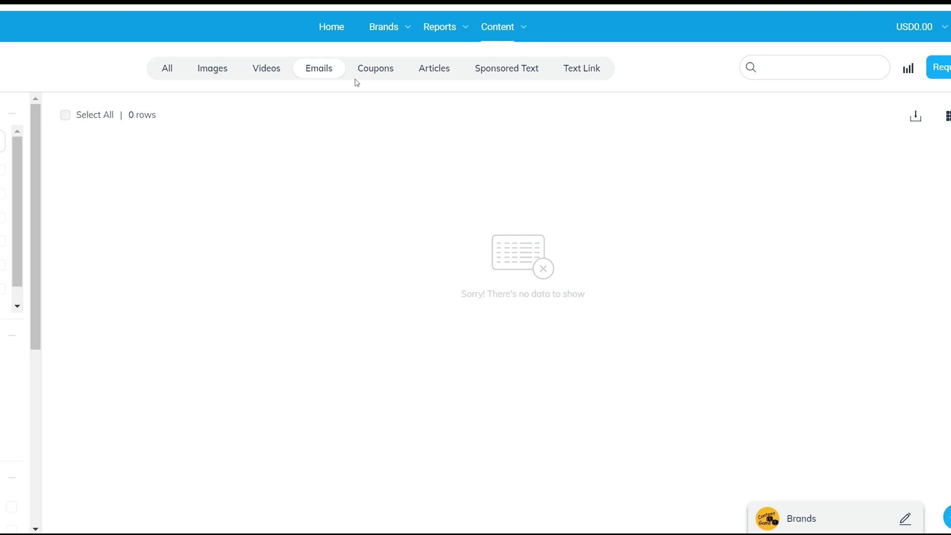
- Browse article and sponsored text assets, ending on the 215-row text link grid
{"action": "left_click", "coordinate": [434, 69]}
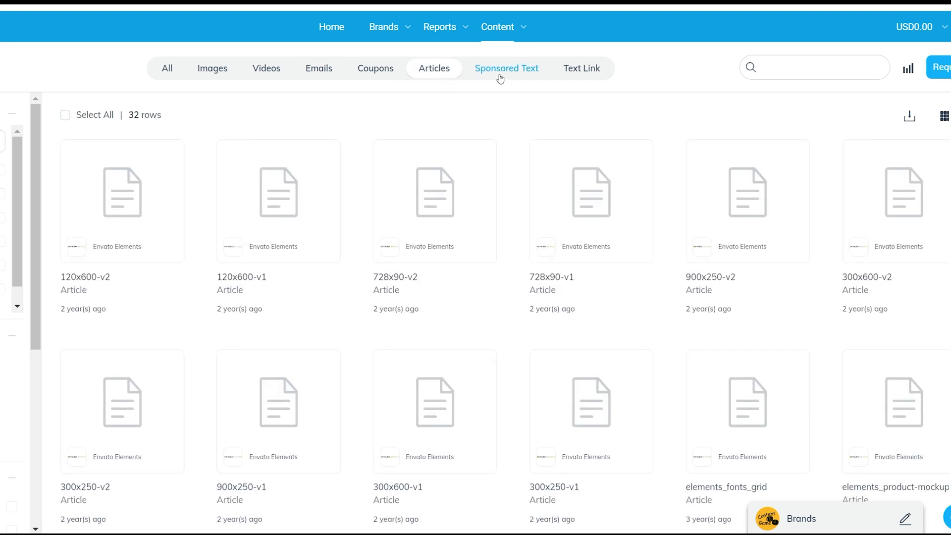
{"action": "left_click", "coordinate": [506, 68]}
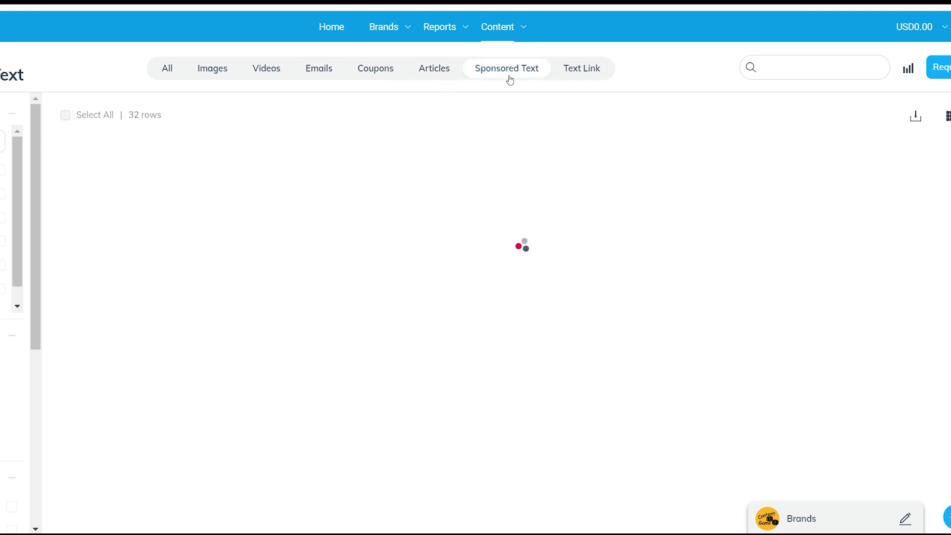
{"action": "left_click", "coordinate": [580, 68]}
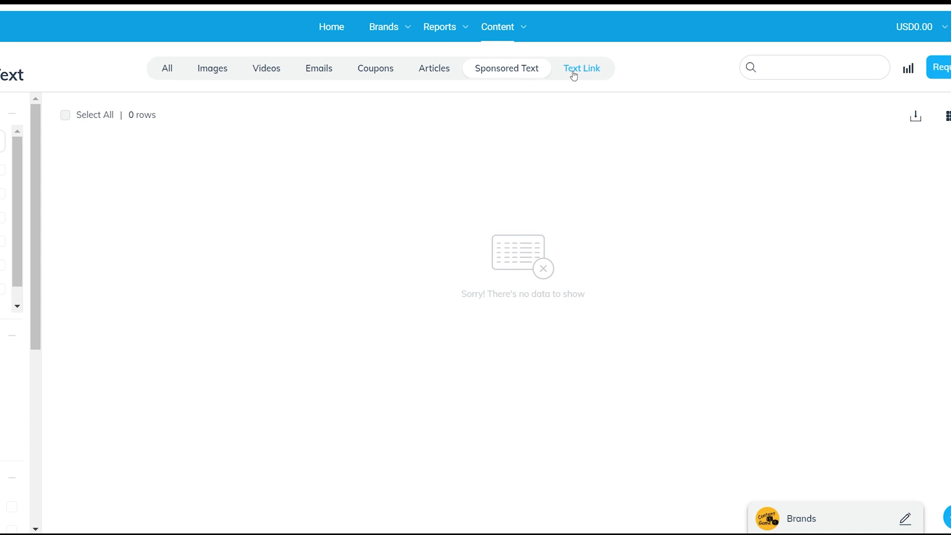
{"action": "left_click", "coordinate": [582, 69]}
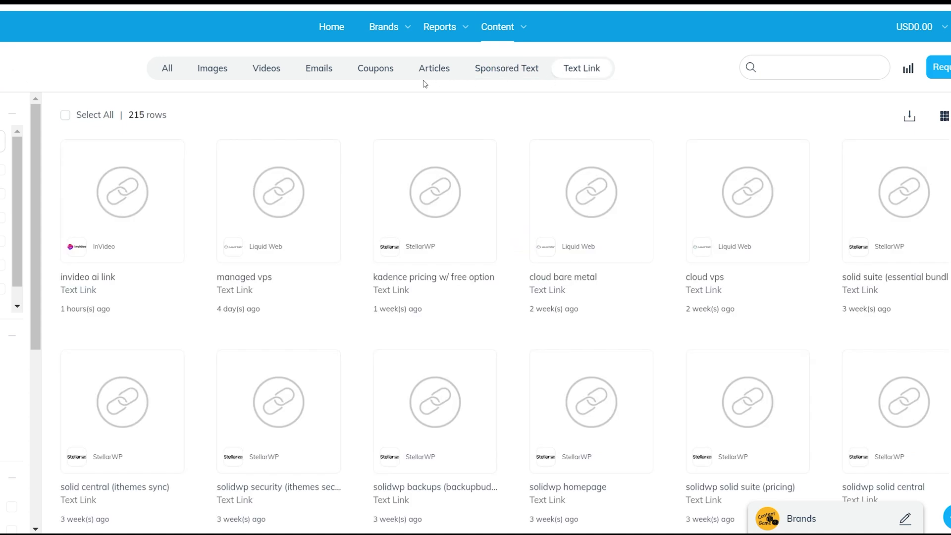
- Inspect the InVideo 25% off coupon's tracking link details, then the empty Sponsored Text list
{"action": "left_click", "coordinate": [376, 69]}
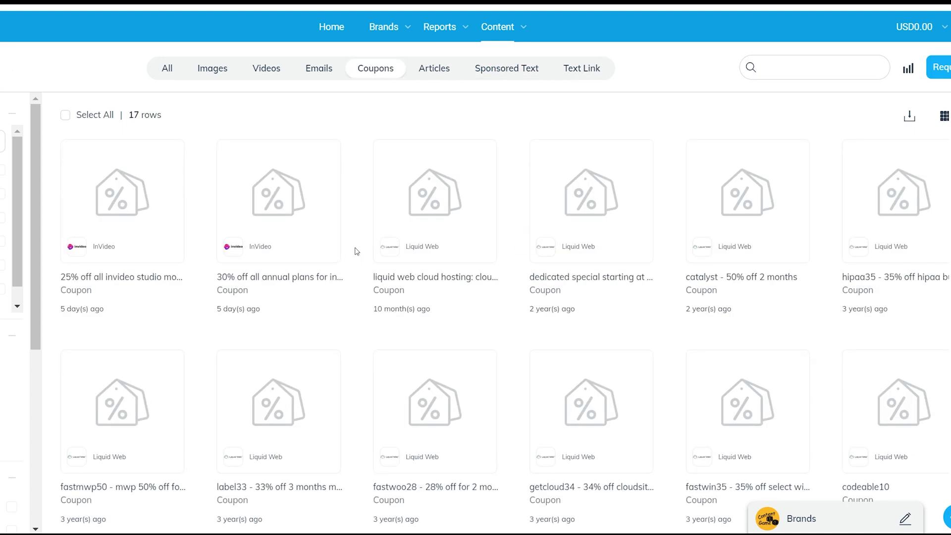
{"action": "mouse_move", "coordinate": [339, 83]}
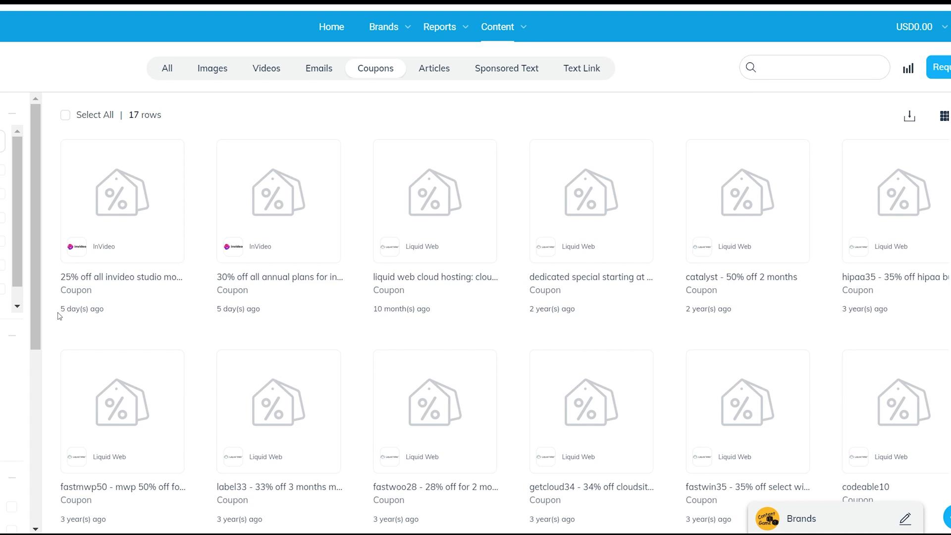
{"action": "scroll", "scroll_direction": "down", "scroll_amount": 3}
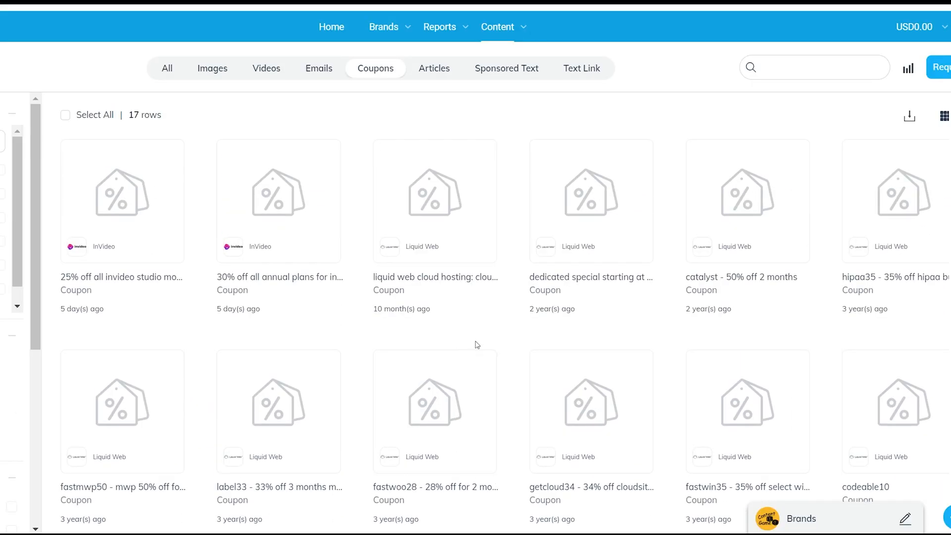
{"action": "mouse_move", "coordinate": [141, 230]}
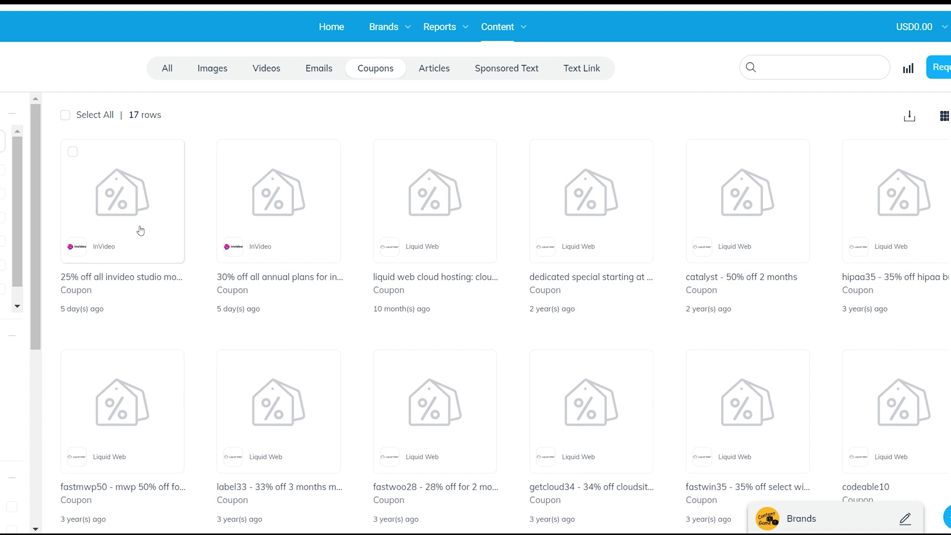
{"action": "left_click", "coordinate": [140, 200]}
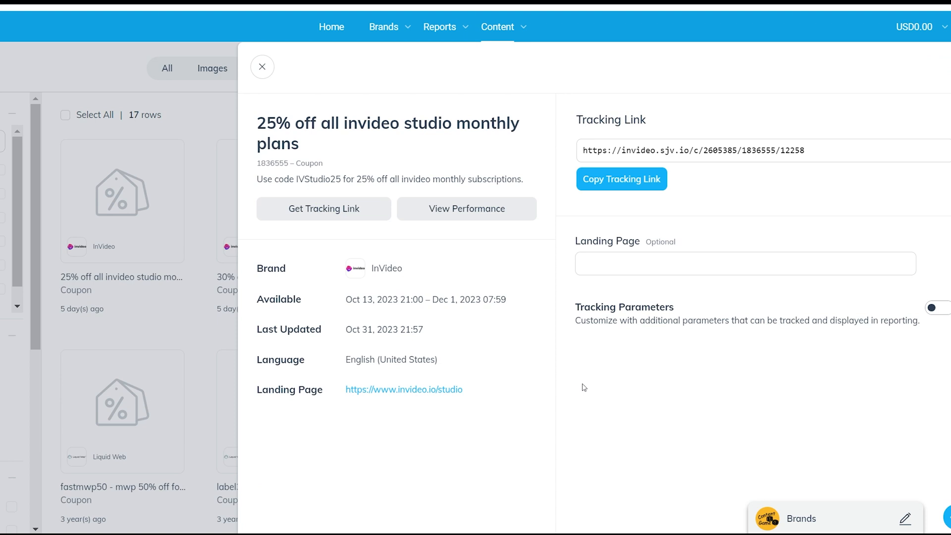
{"action": "mouse_move", "coordinate": [263, 67]}
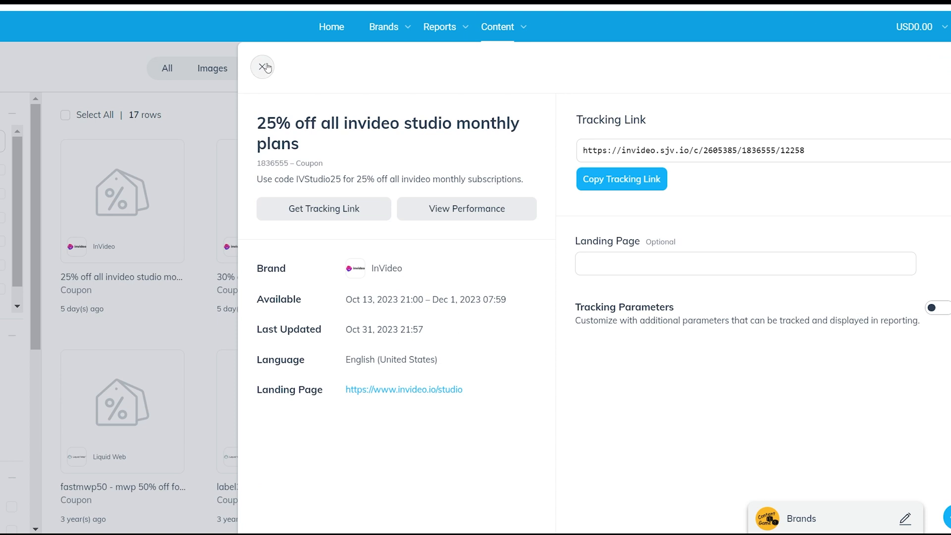
{"action": "left_click", "coordinate": [263, 67]}
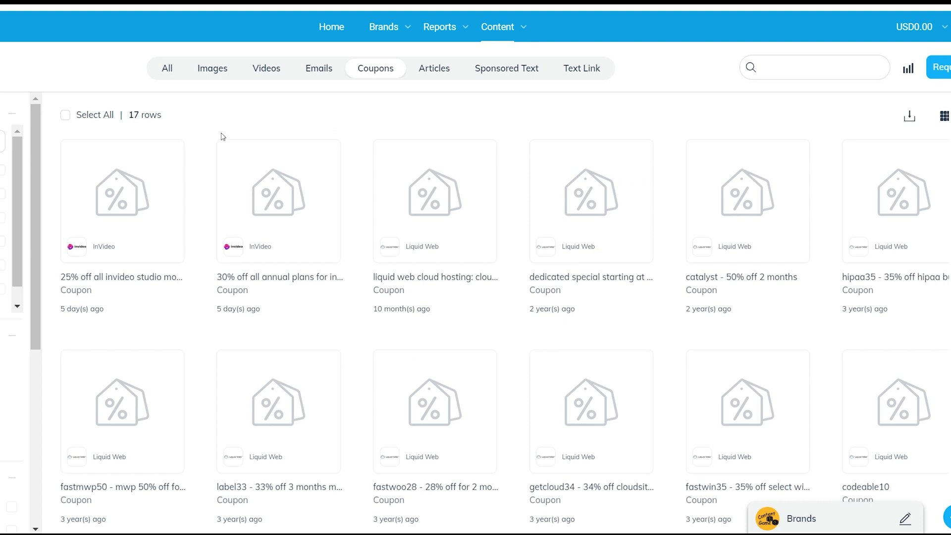
{"action": "mouse_move", "coordinate": [402, 130]}
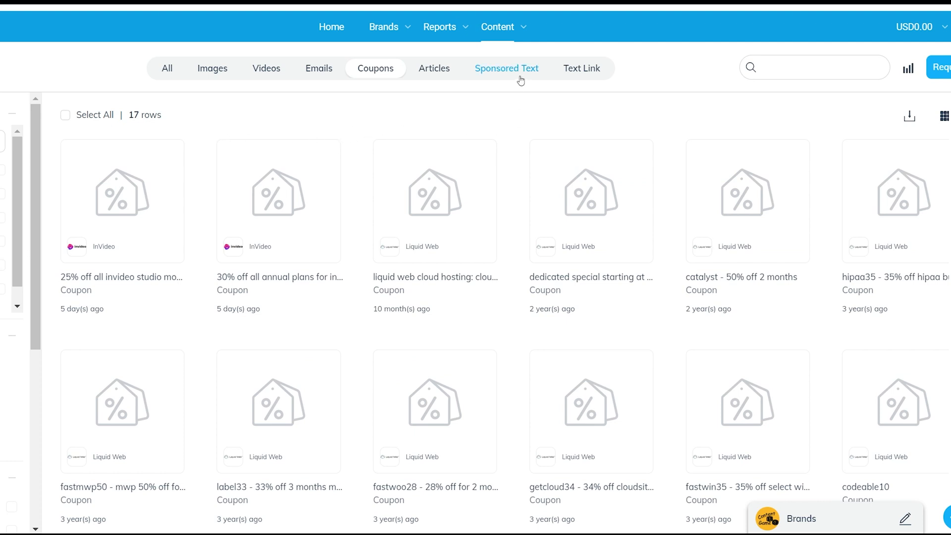
{"action": "left_click", "coordinate": [506, 68]}
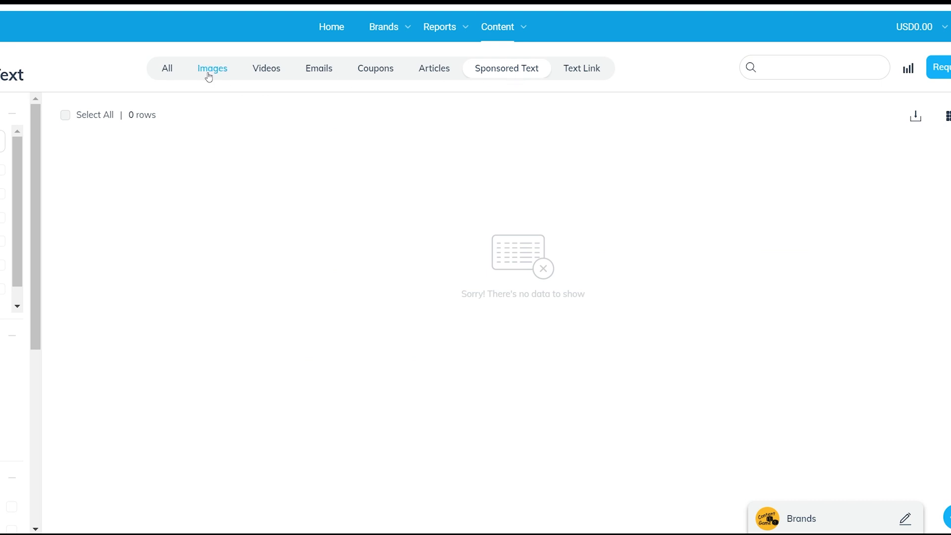
- List the 2,684 image assets and move over to the AppSumo storefront
{"action": "left_click", "coordinate": [212, 68]}
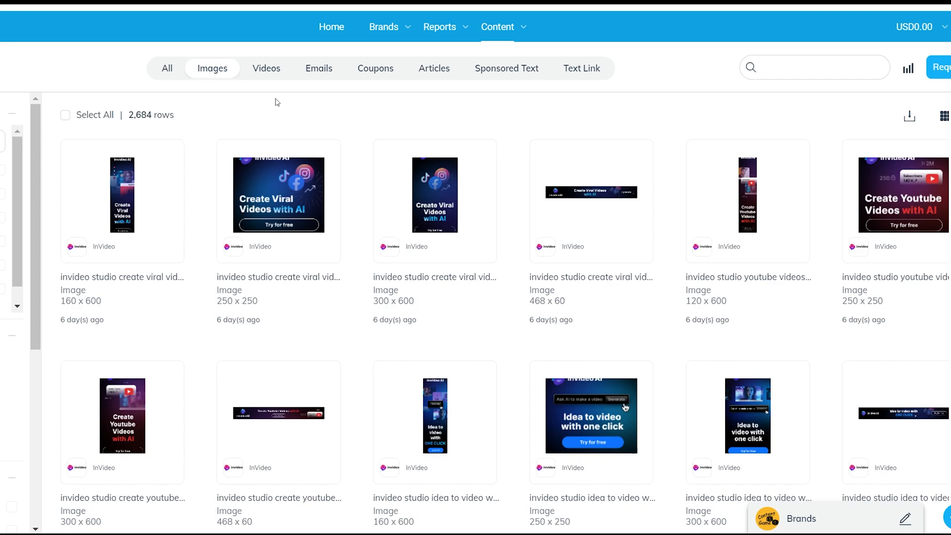
{"action": "mouse_move", "coordinate": [519, 146]}
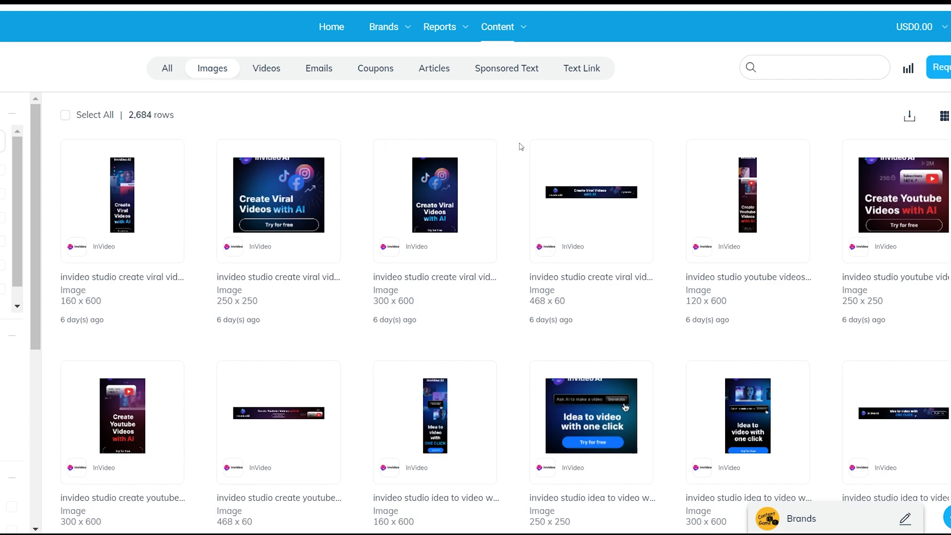
{"action": "left_click", "coordinate": [331, 27]}
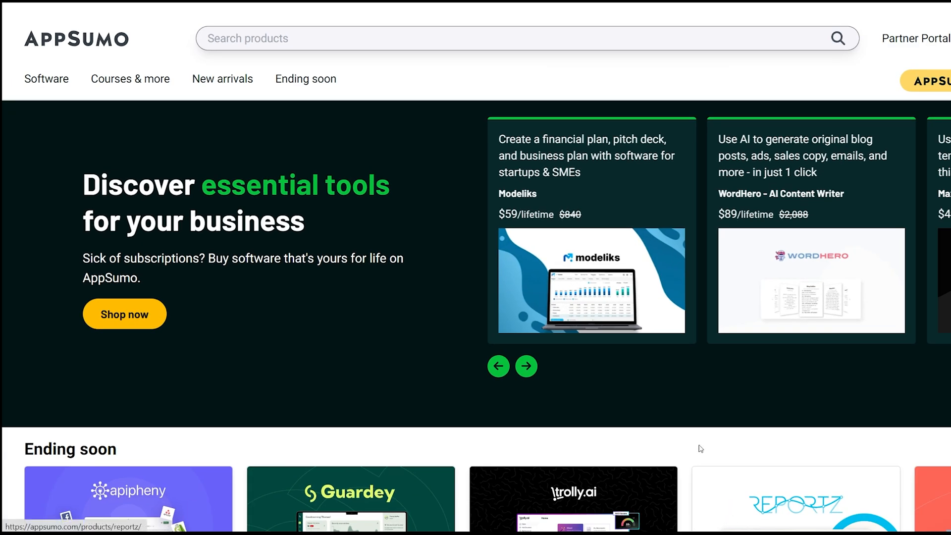
- Search AppSumo for Switchy and read its lifetime deal page overview
{"action": "type", "text": "switchy"}
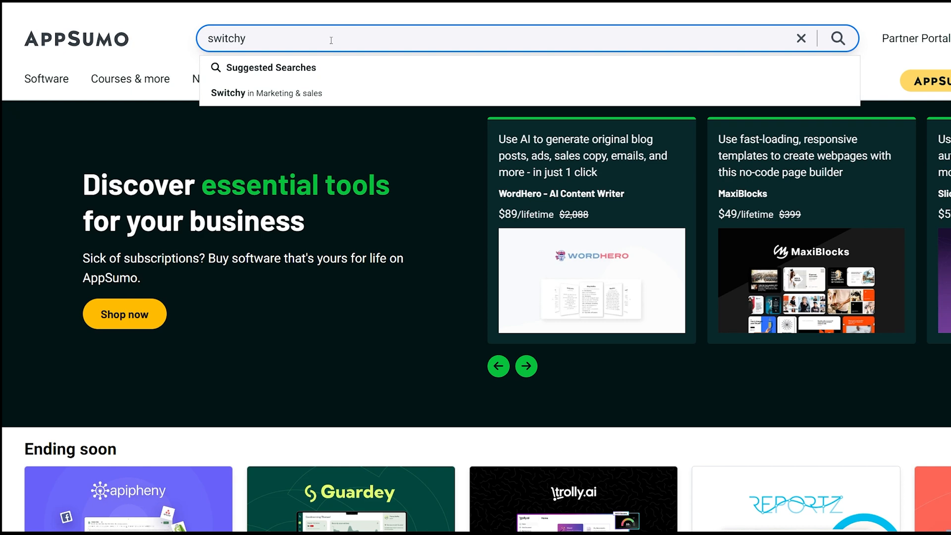
{"action": "left_click", "coordinate": [838, 38]}
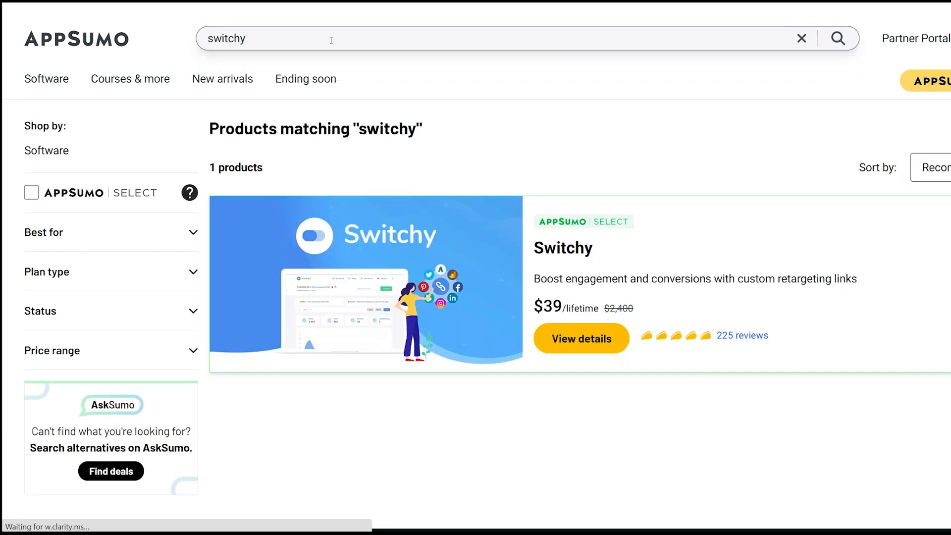
{"action": "mouse_move", "coordinate": [722, 324]}
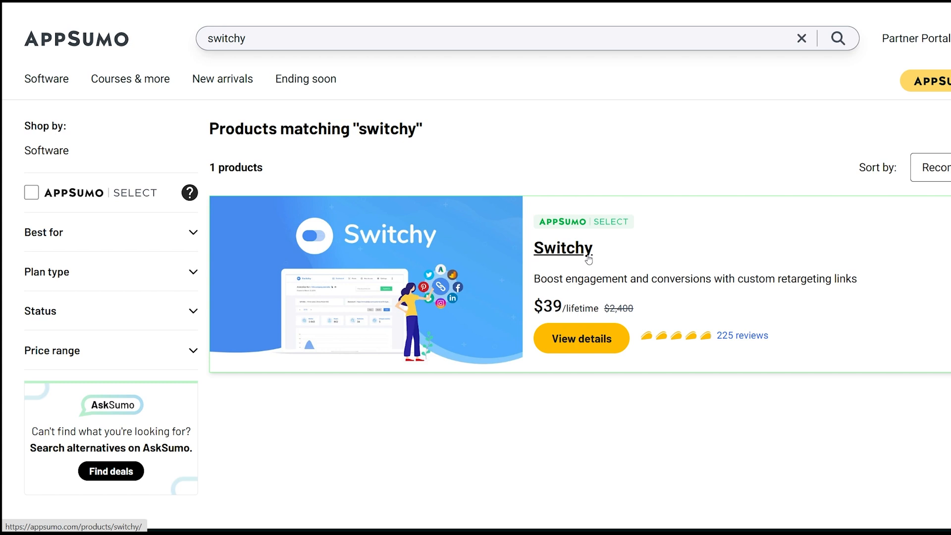
{"action": "left_click", "coordinate": [563, 248]}
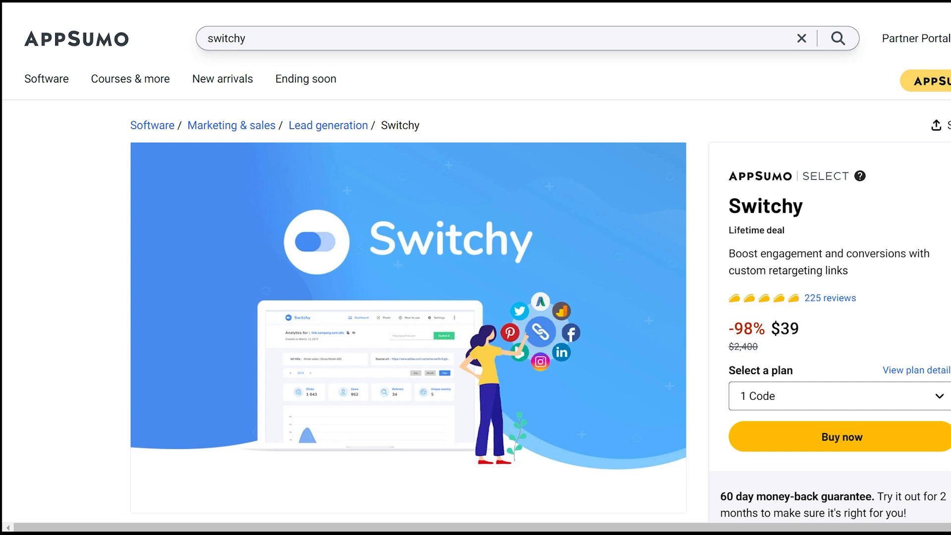
{"action": "scroll", "scroll_direction": "down", "scroll_amount": 3}
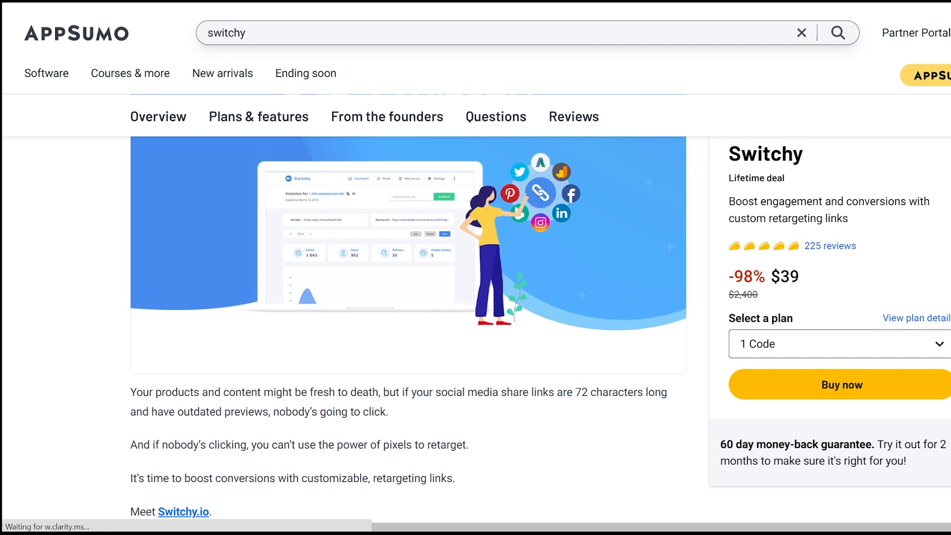
{"action": "scroll", "scroll_direction": "down", "scroll_amount": 3}
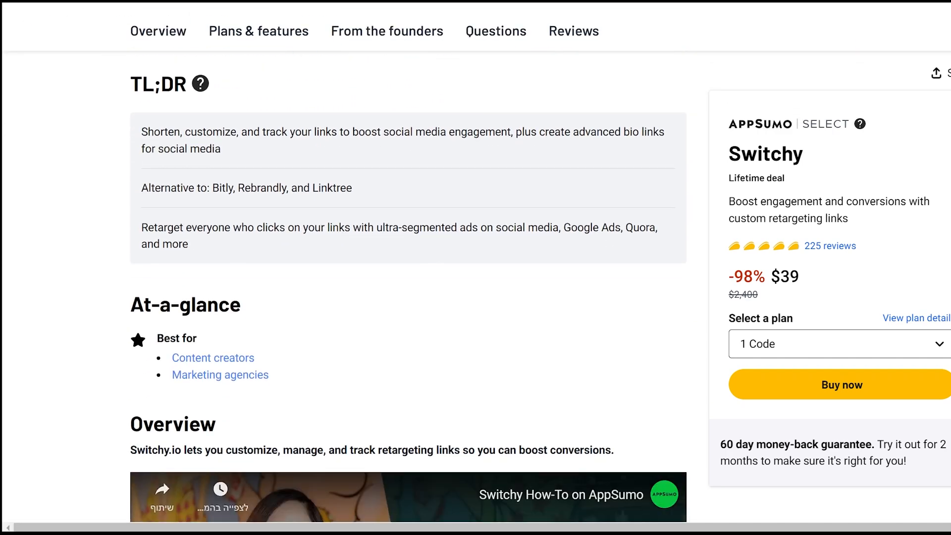
{"action": "scroll", "scroll_direction": "down", "scroll_amount": 3}
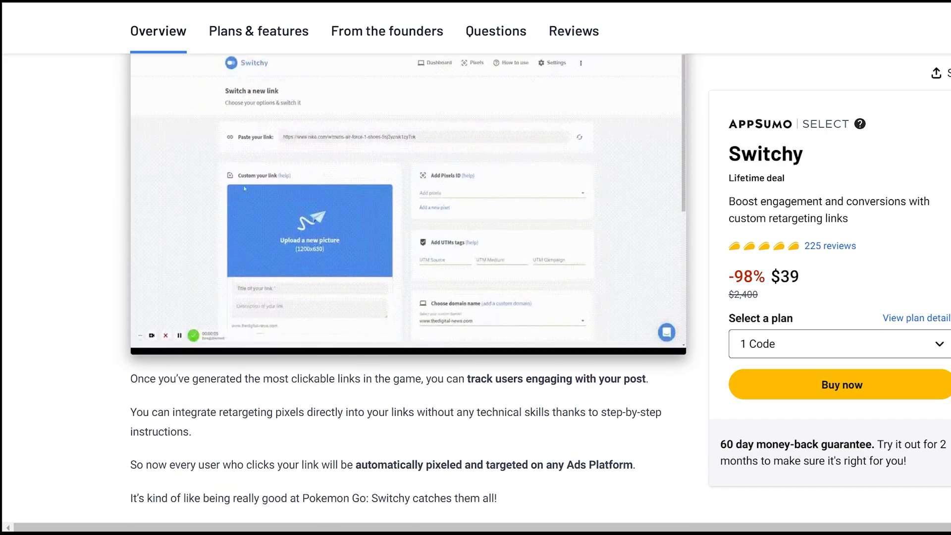
{"action": "scroll", "scroll_direction": "down", "scroll_amount": 3}
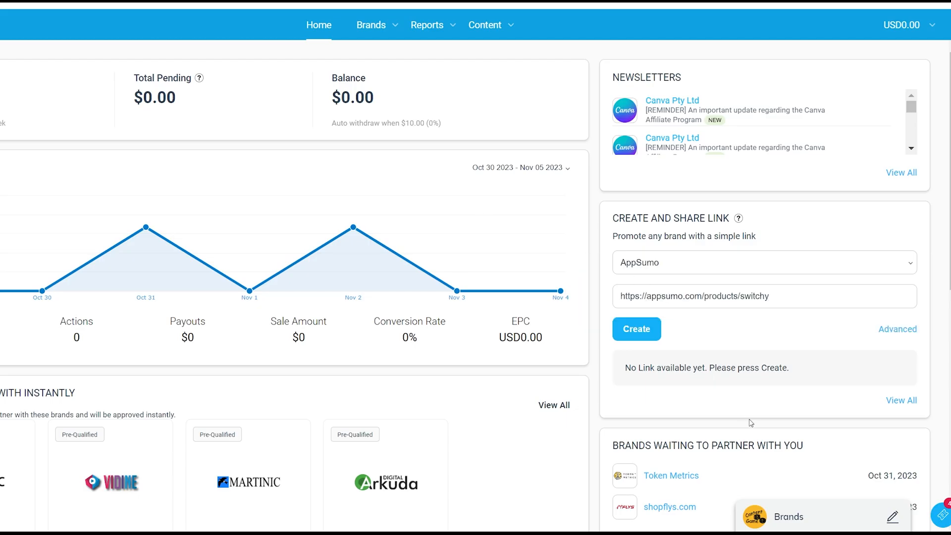
- Create the AppSumo tracking link for the Switchy product URL
{"action": "left_click", "coordinate": [636, 329]}
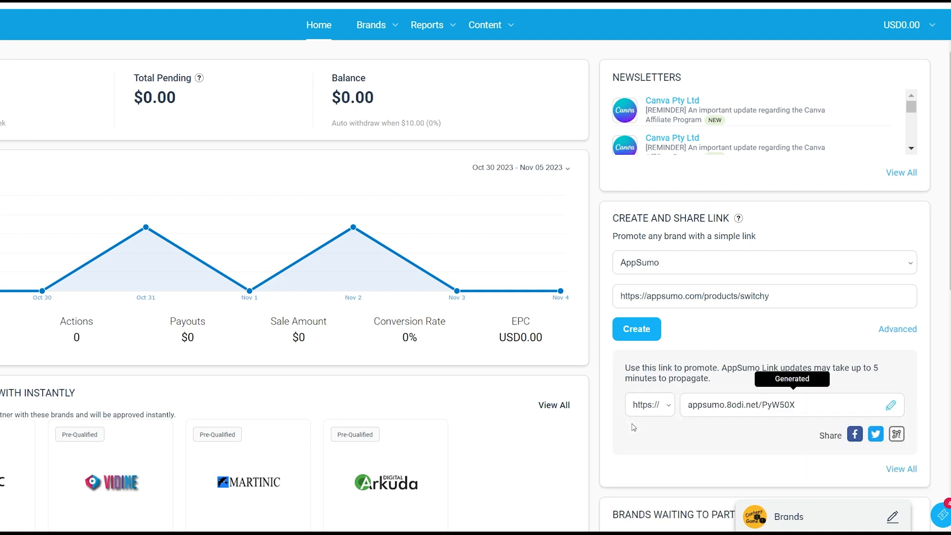
{"action": "scroll", "scroll_direction": "down", "scroll_amount": 3}
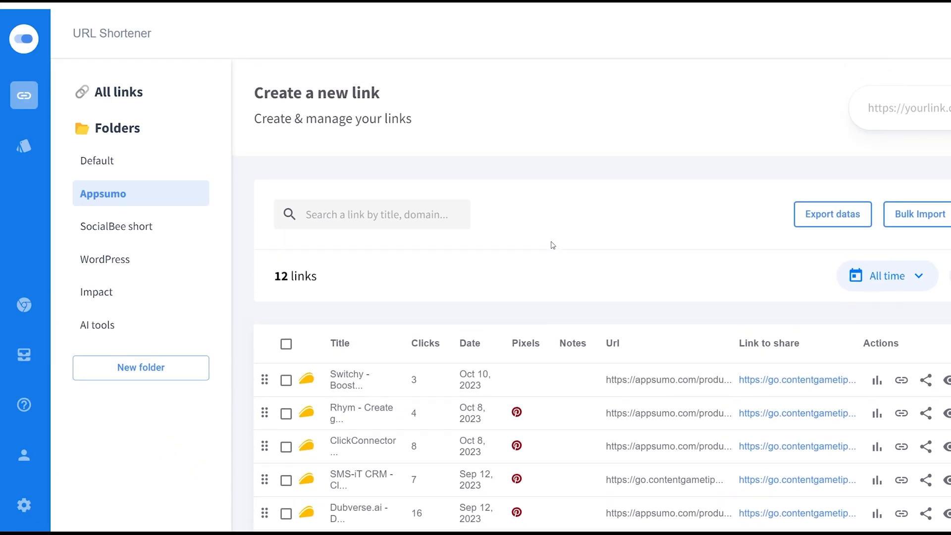
{"action": "mouse_move", "coordinate": [264, 216]}
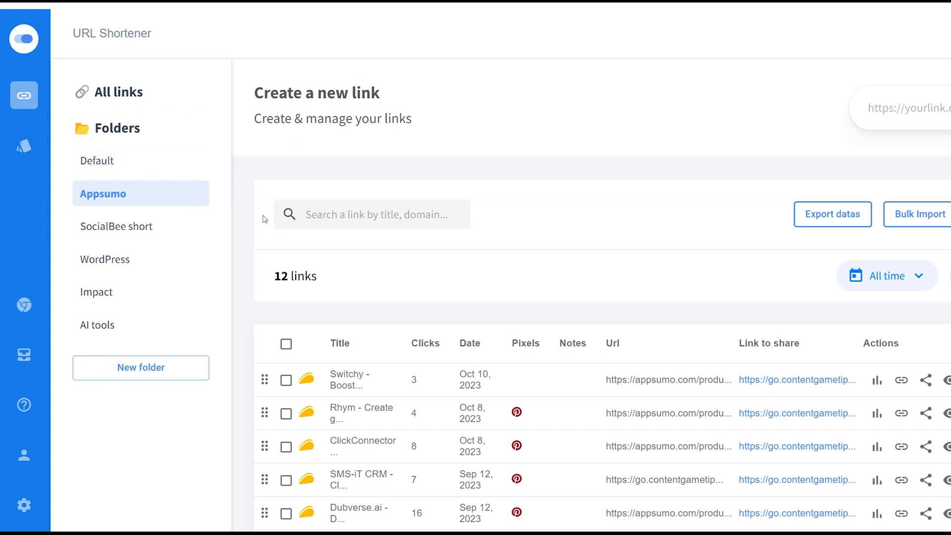
{"action": "mouse_move", "coordinate": [127, 223]}
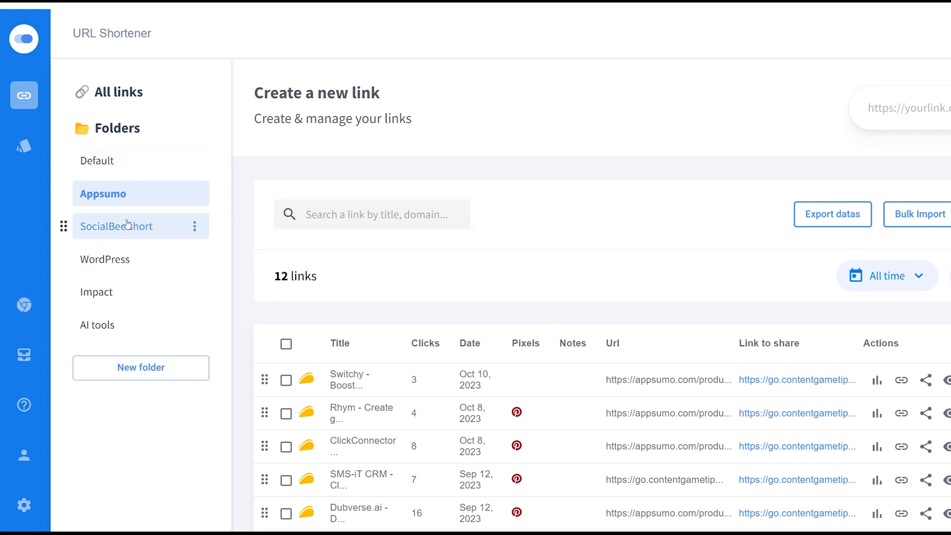
- Browse Switchy folders to WordPress's single LearnDash link and start a new link from the tracking URL
{"action": "left_click", "coordinate": [103, 194]}
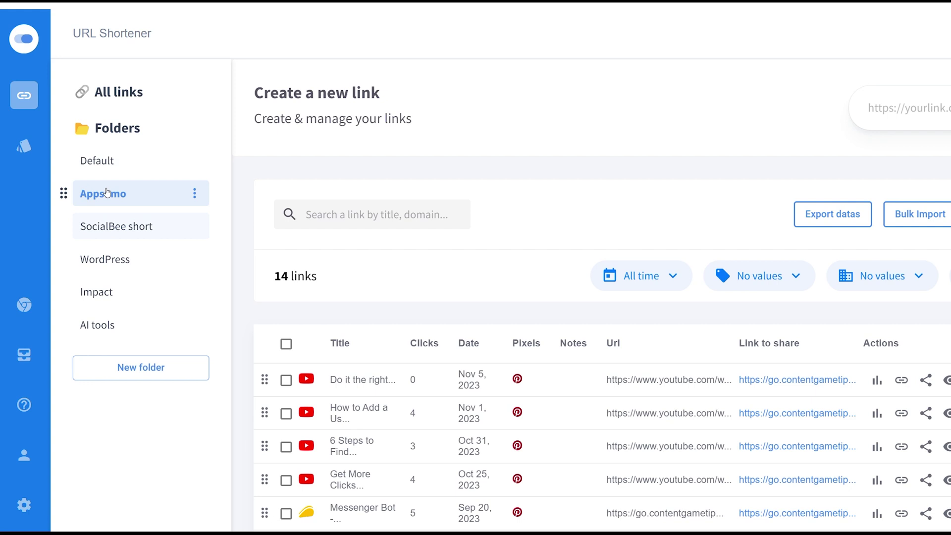
{"action": "left_click", "coordinate": [105, 259]}
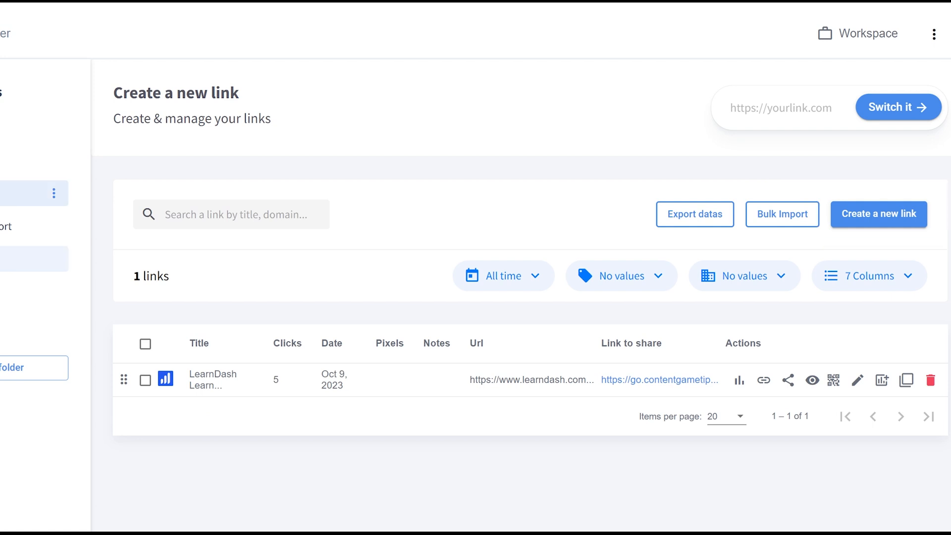
{"action": "left_click", "coordinate": [878, 214]}
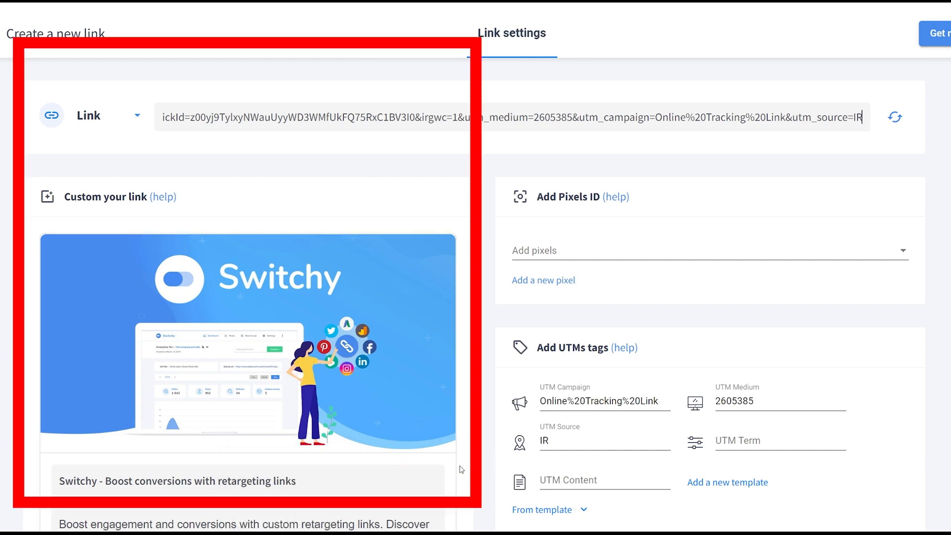
- Review UTM tags, file the link in the Appsumo folder and get the go.contentgametips.com short link
{"action": "scroll", "scroll_direction": "down", "scroll_amount": 3}
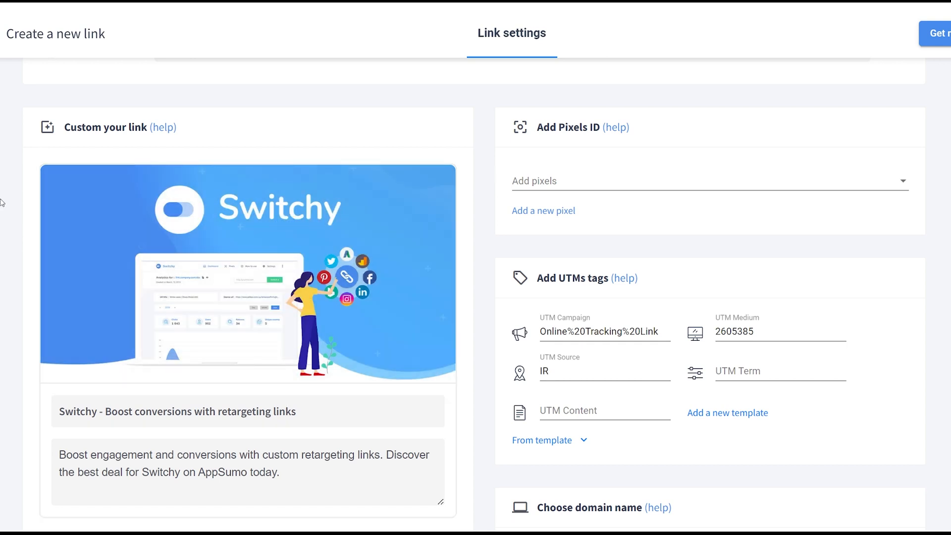
{"action": "mouse_move", "coordinate": [30, 284]}
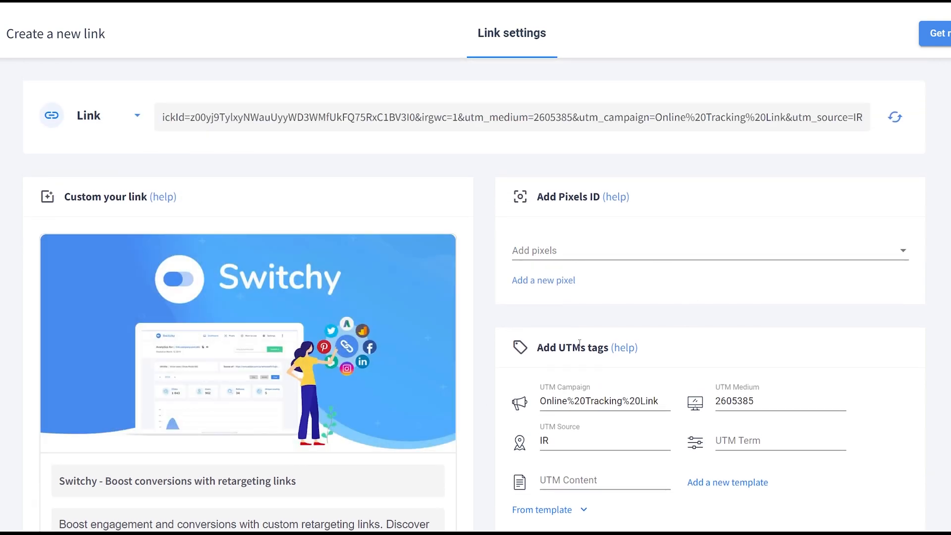
{"action": "scroll", "scroll_direction": "down", "scroll_amount": 3}
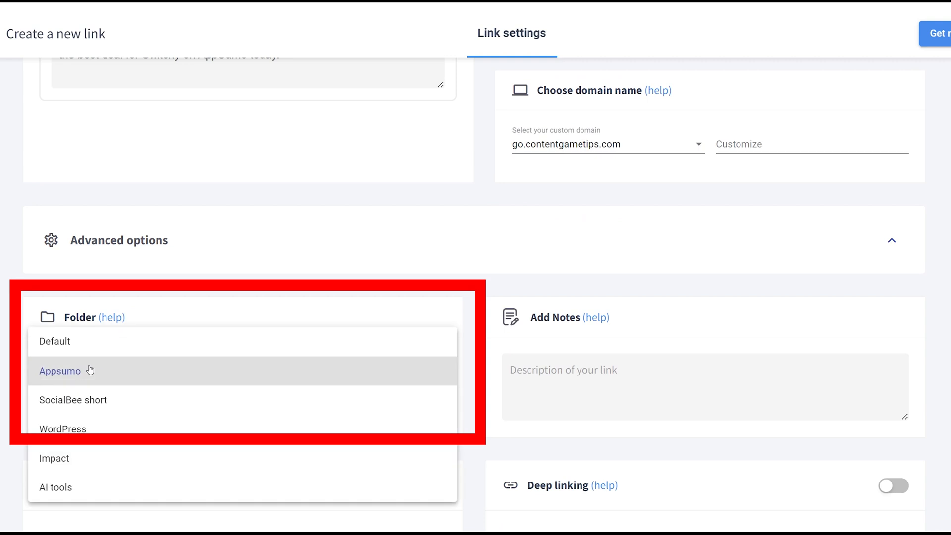
{"action": "left_click", "coordinate": [59, 371]}
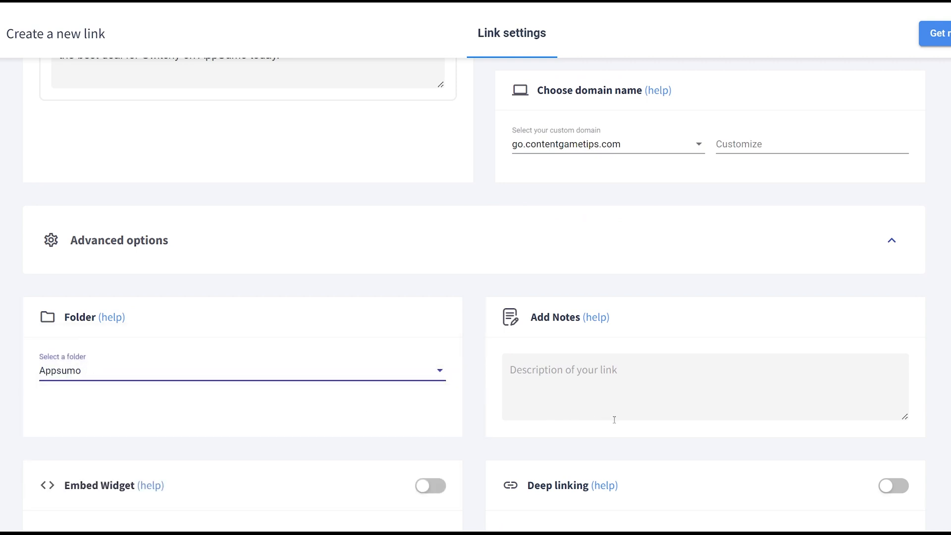
{"action": "scroll", "scroll_direction": "down", "scroll_amount": 3}
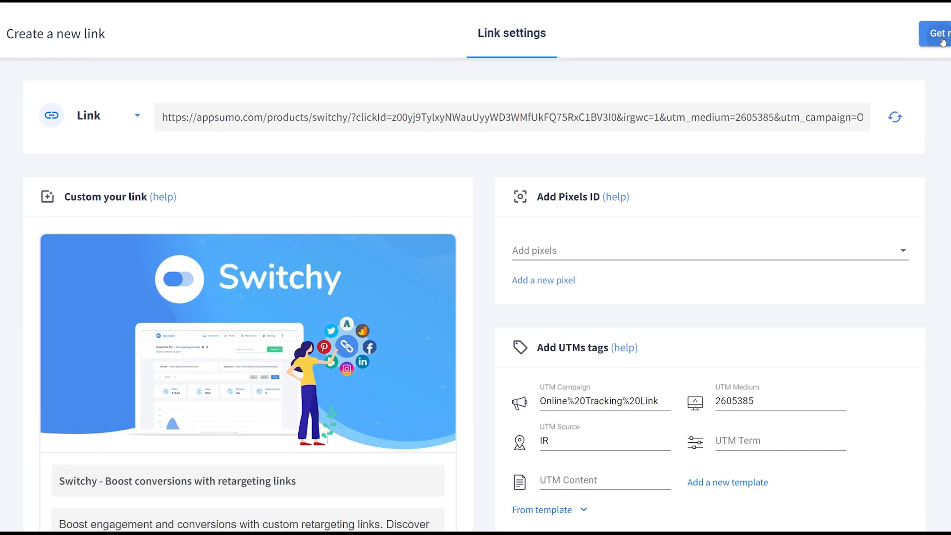
{"action": "left_click", "coordinate": [941, 34]}
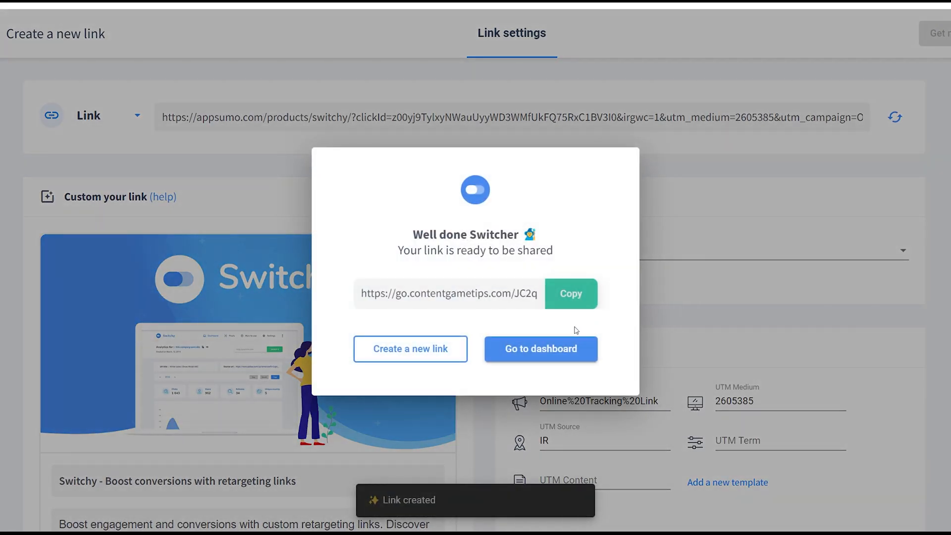
{"action": "mouse_move", "coordinate": [472, 402]}
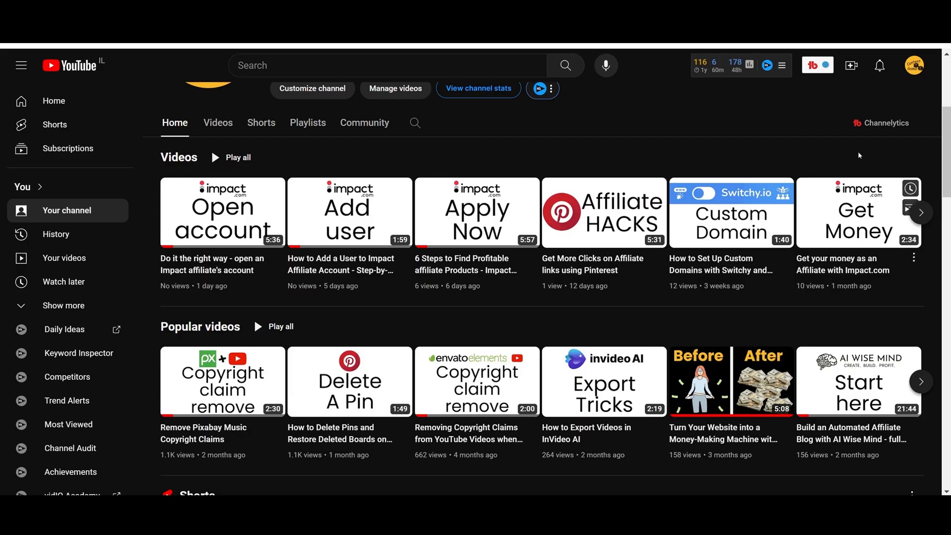
- Page to the next set of channel videos, then return to the Impact.com dashboard
{"action": "left_click", "coordinate": [921, 212]}
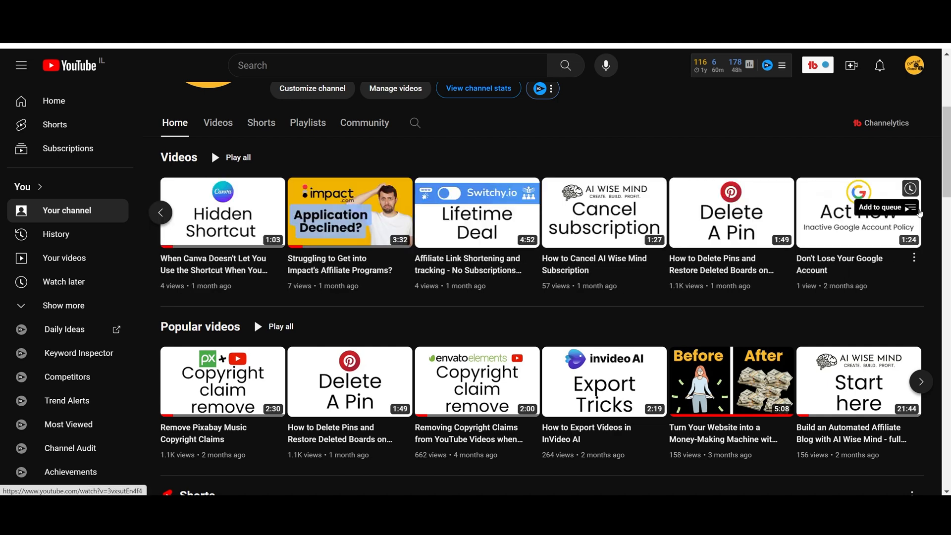
{"action": "left_click", "coordinate": [476, 212]}
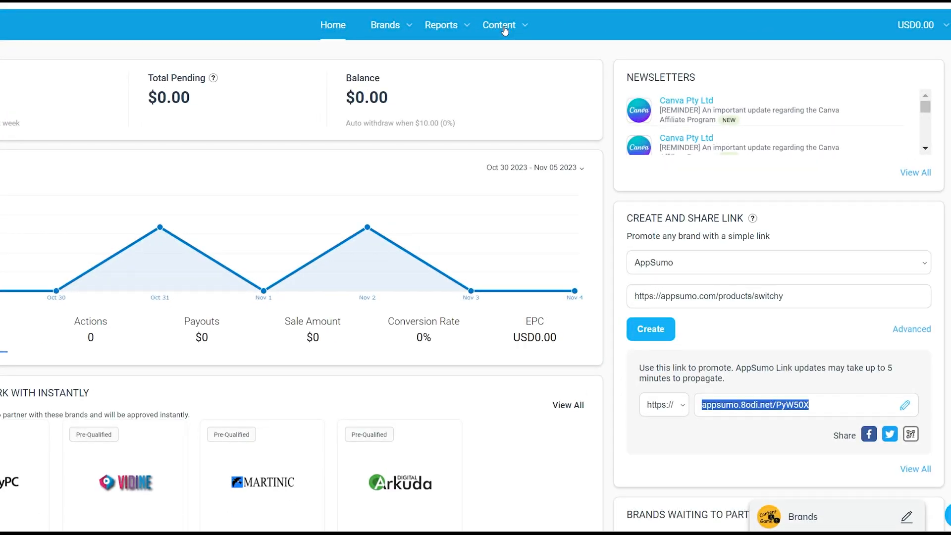
{"action": "mouse_move", "coordinate": [503, 38]}
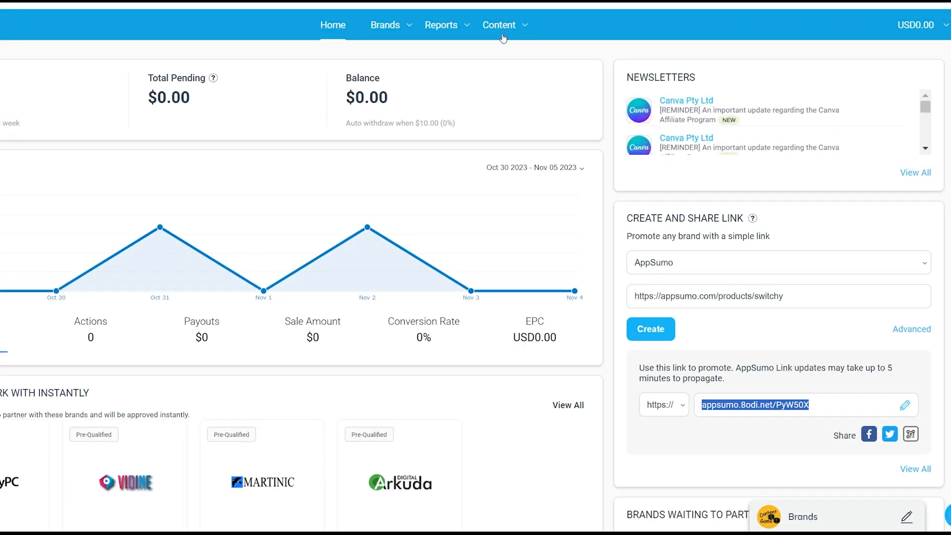
{"action": "mouse_move", "coordinate": [909, 343]}
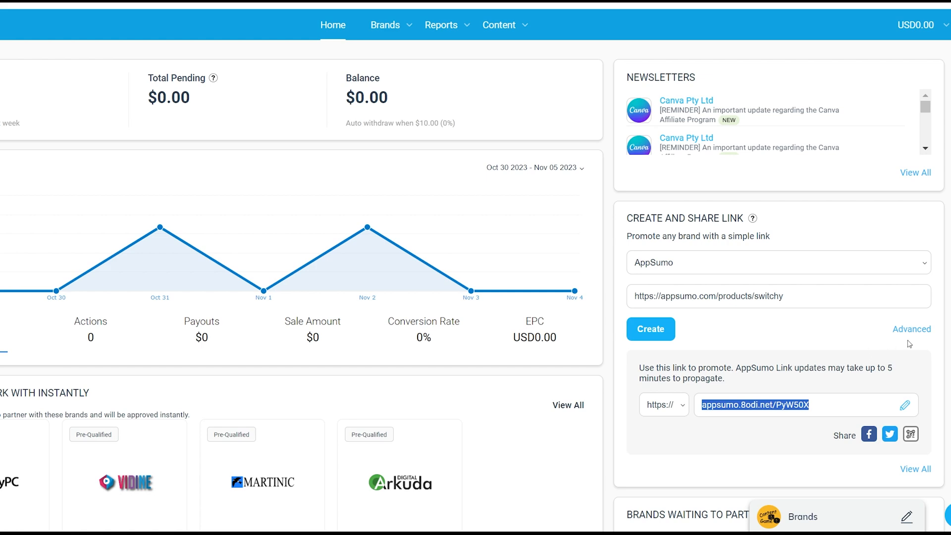
- Expand the Advanced options to show Sub ID 1–3, Shared Id and Property fields
{"action": "left_click", "coordinate": [912, 329]}
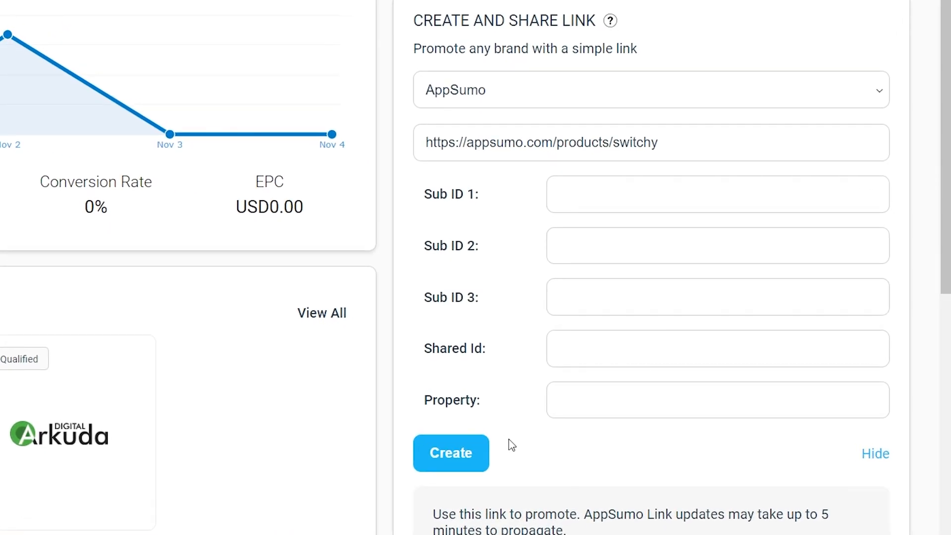
- Try sub ID values like 'post', 'top banner' and 'sid' in Sub ID 1, leaving it blank
{"action": "left_click", "coordinate": [450, 453]}
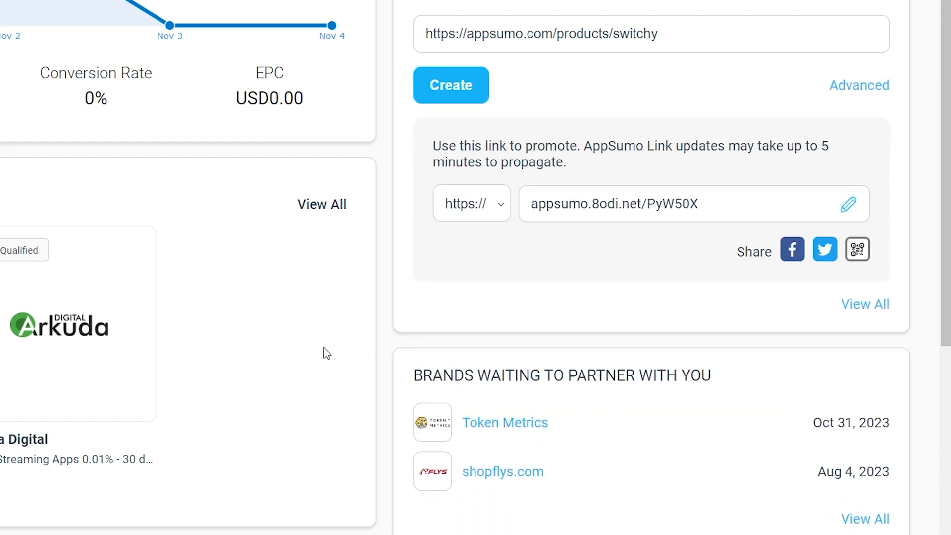
{"action": "left_click", "coordinate": [860, 85]}
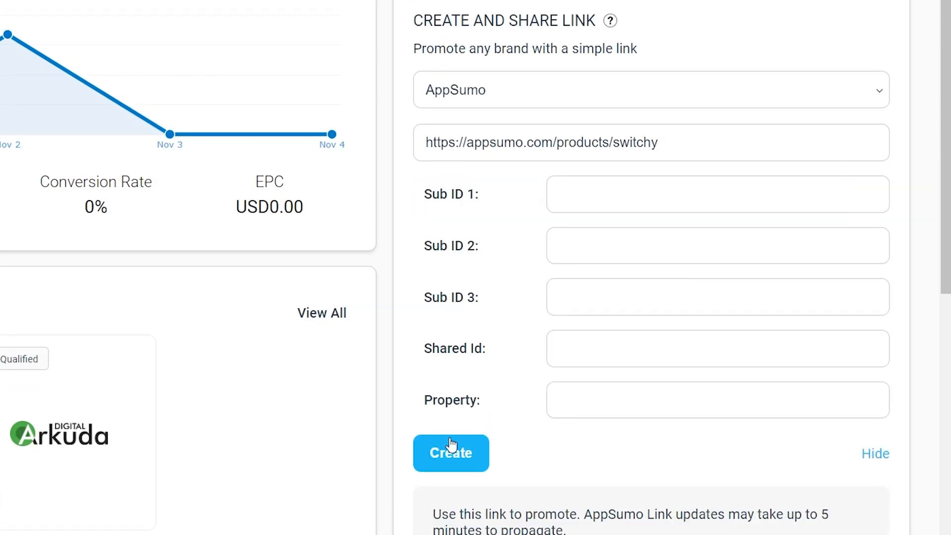
{"action": "mouse_move", "coordinate": [517, 465]}
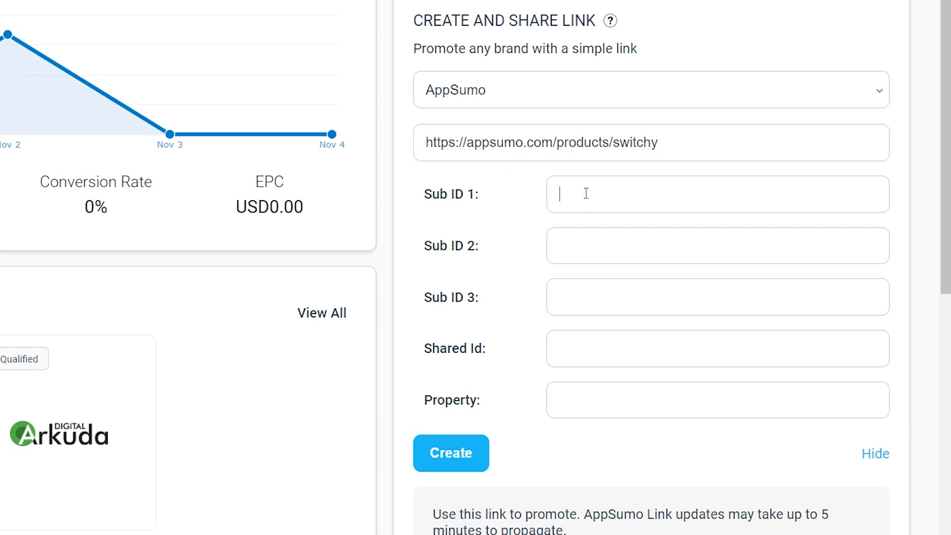
{"action": "type", "text": "s"}
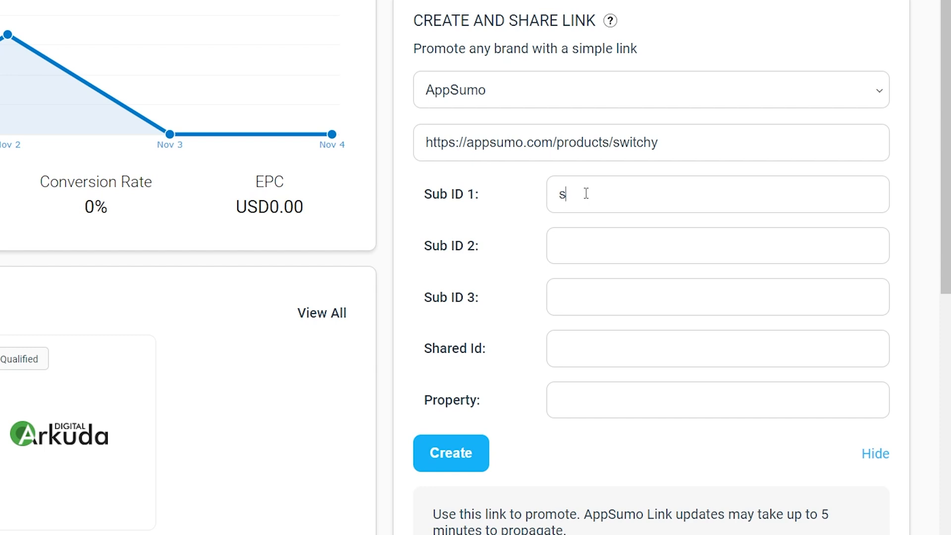
{"action": "type", "text": "post"}
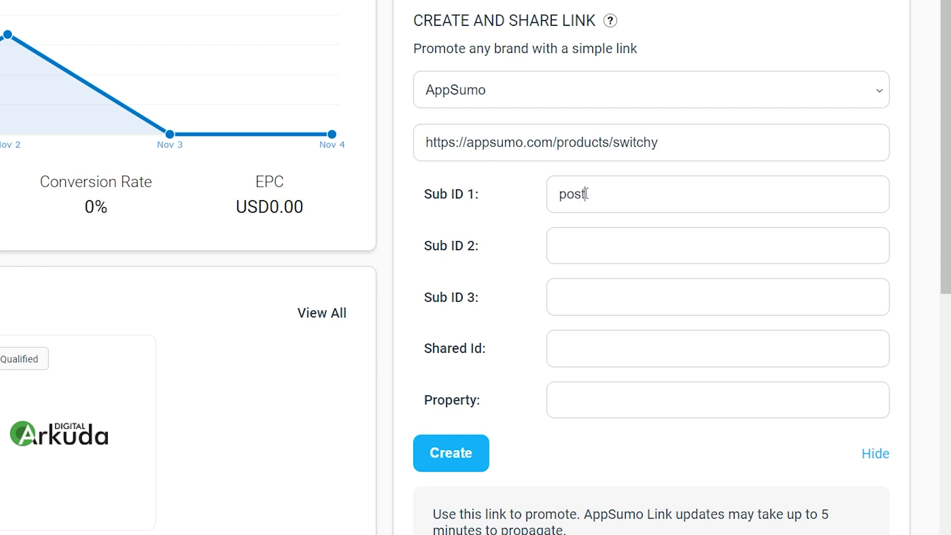
{"action": "double_click", "coordinate": [571, 194]}
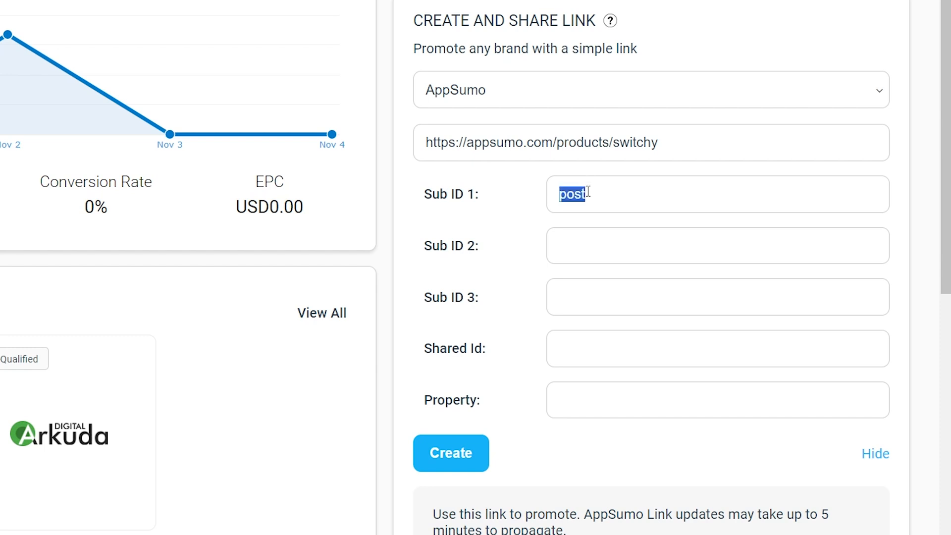
{"action": "type", "text": "top"}
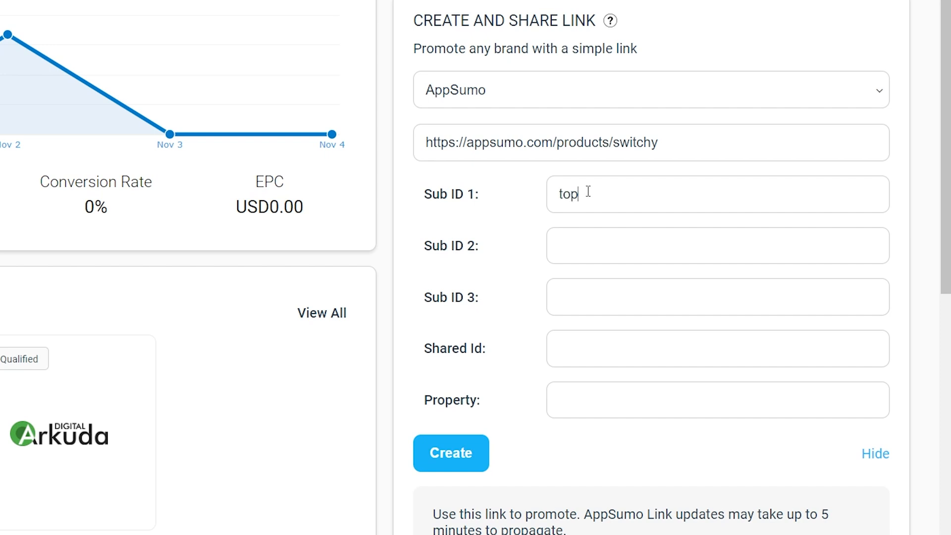
{"action": "type", "text": "banner"}
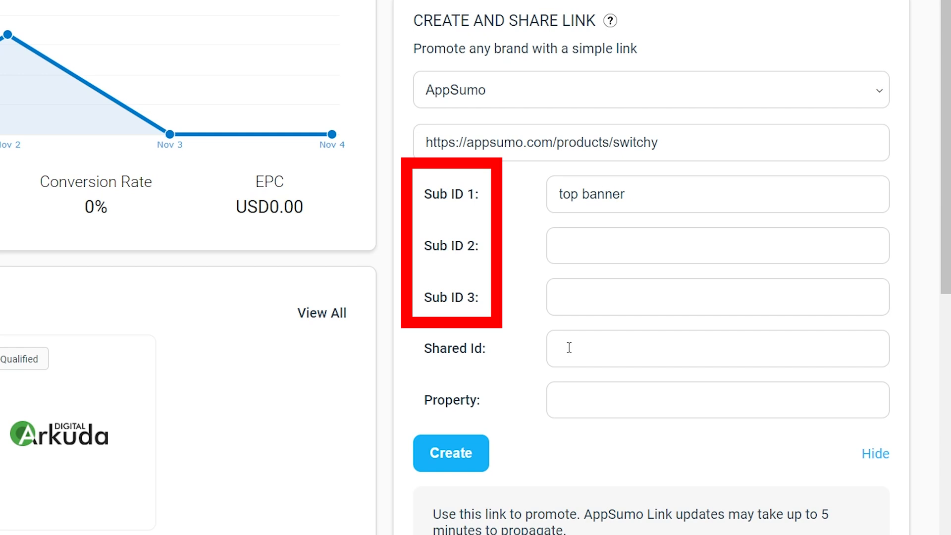
{"action": "type", "text": "sid"}
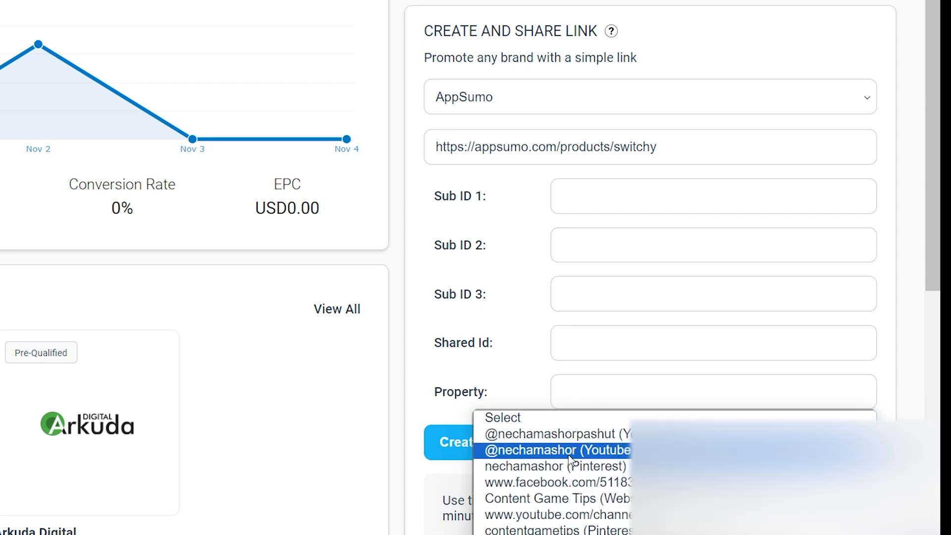
- Choose the YouTube channel as the Property, generating a new appsumo.8odi.net tracking link
{"action": "left_click", "coordinate": [545, 433]}
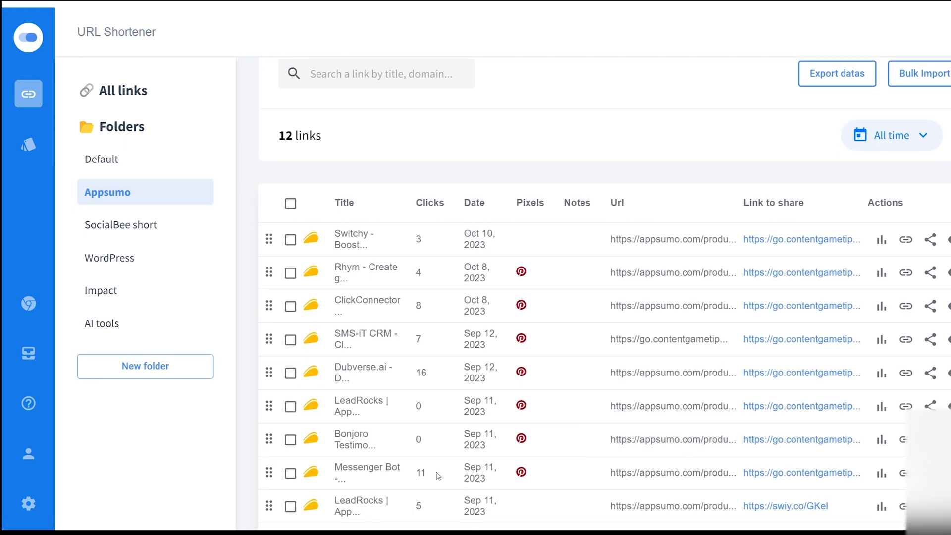
{"action": "scroll", "scroll_direction": "down", "scroll_amount": 3}
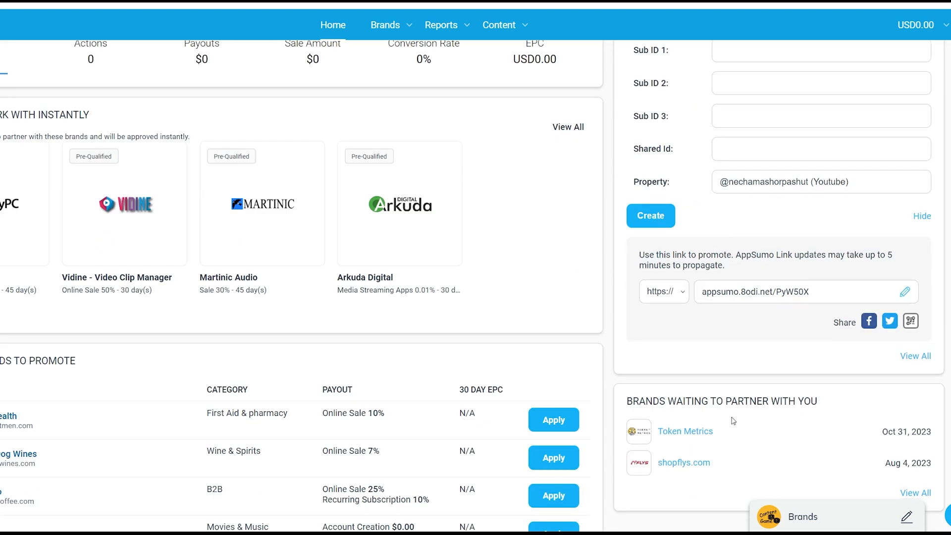
{"action": "mouse_move", "coordinate": [736, 382]}
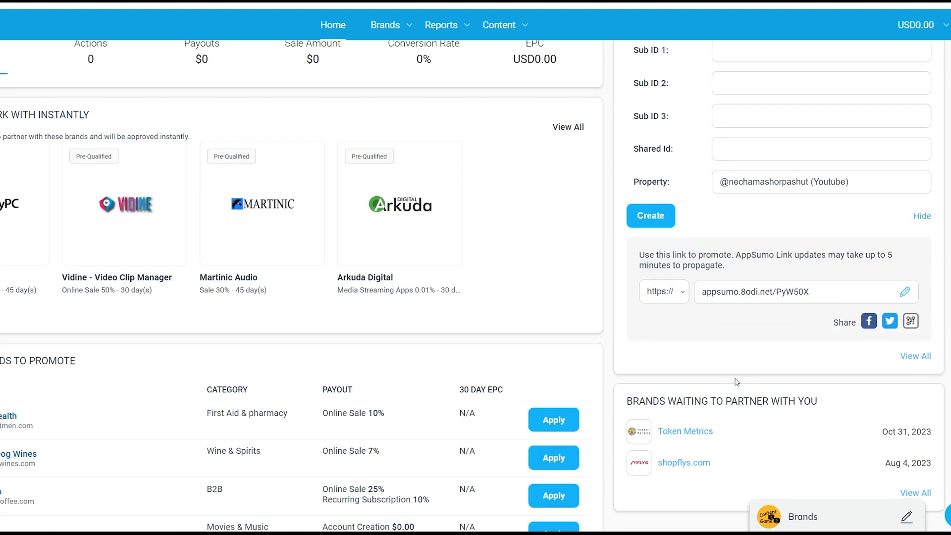
{"action": "mouse_move", "coordinate": [889, 380]}
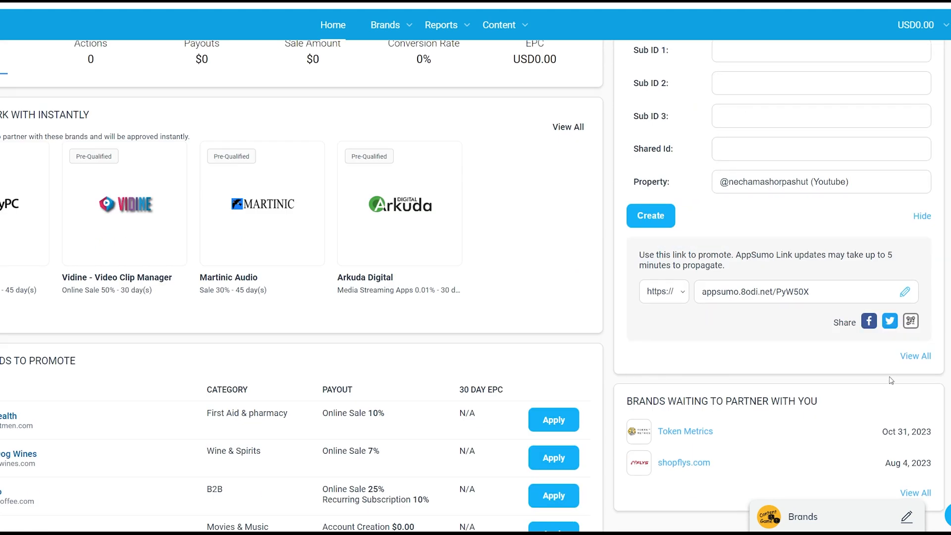
- Go to Manage Vanity Links via View All, listing the 38 AppSumo vanity links
{"action": "left_click", "coordinate": [498, 25]}
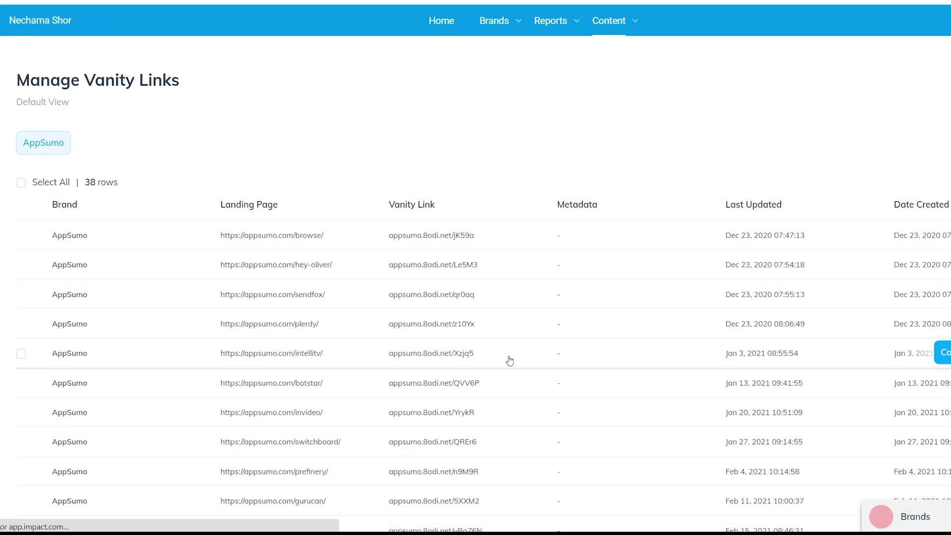
- Bring up the Edit Vanity Url page for the appsumo.com/browse link via its actions menu
{"action": "scroll", "scroll_direction": "down", "scroll_amount": 3}
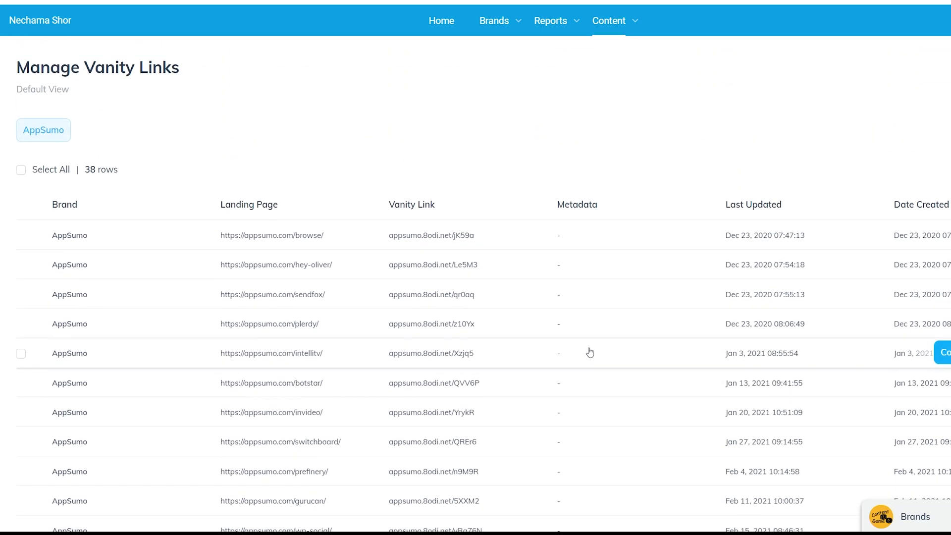
{"action": "mouse_move", "coordinate": [615, 298]}
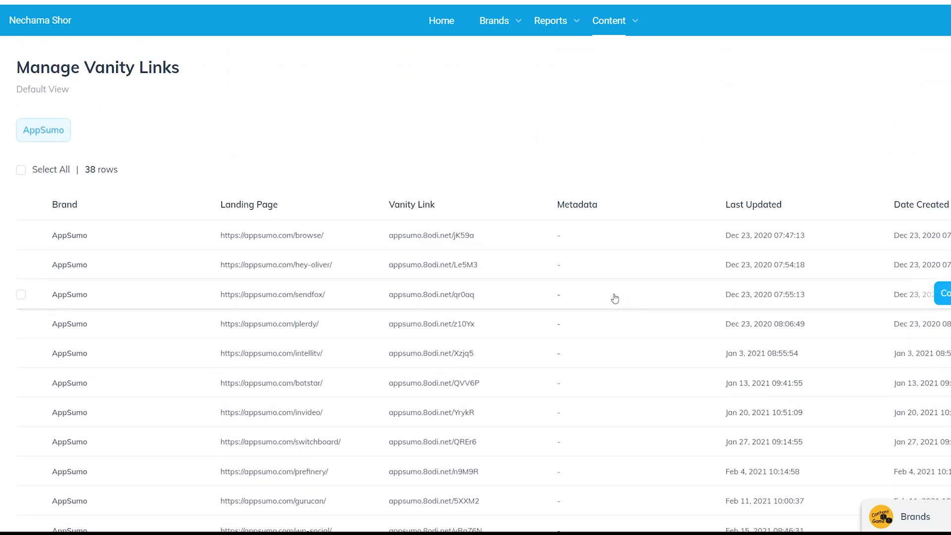
{"action": "mouse_move", "coordinate": [87, 180]}
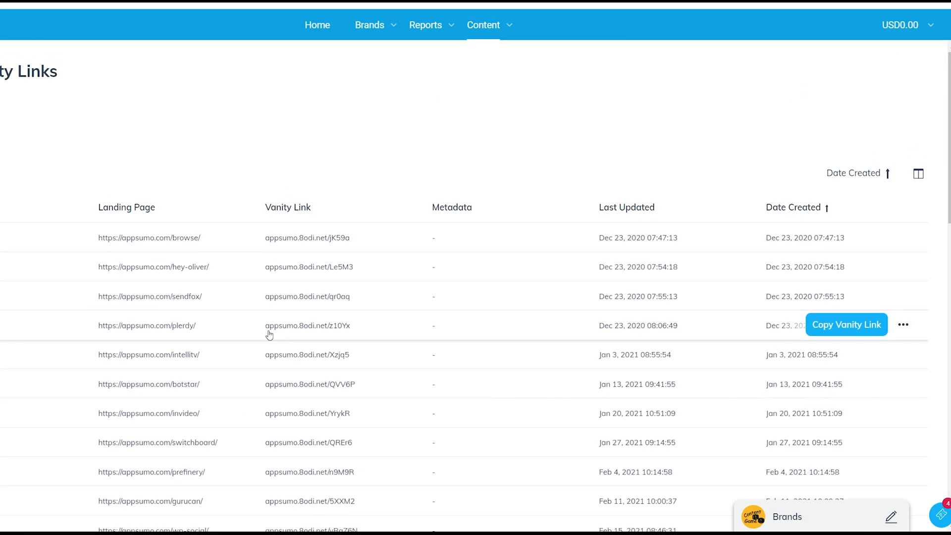
{"action": "mouse_move", "coordinate": [569, 244]}
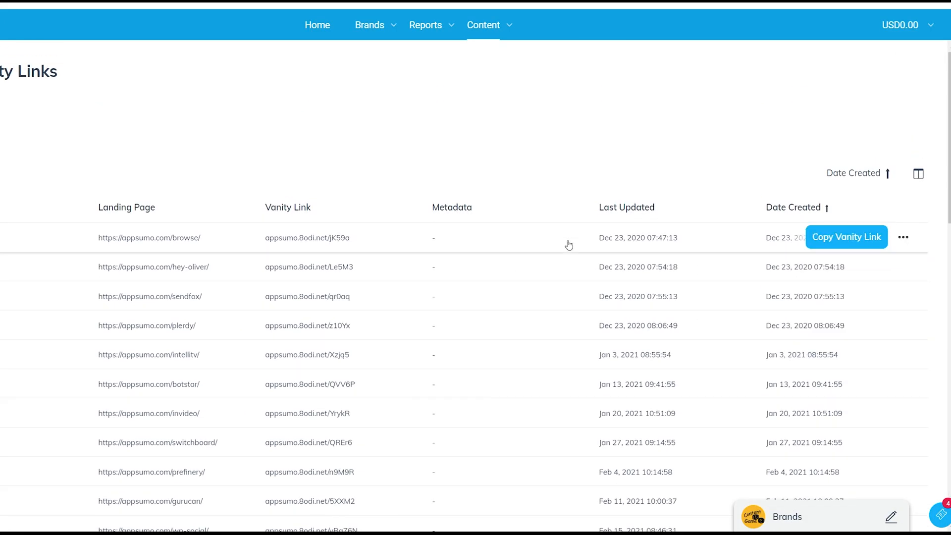
{"action": "mouse_move", "coordinate": [560, 319]}
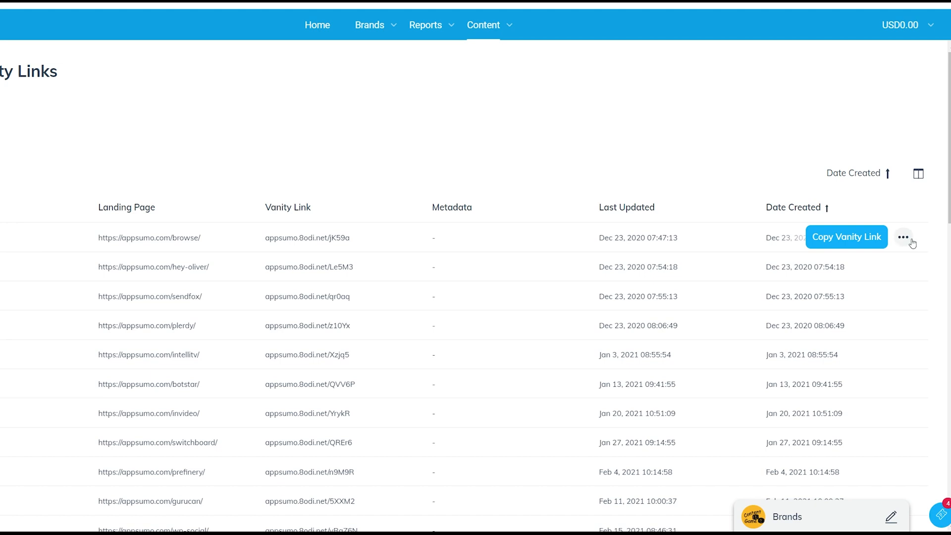
{"action": "left_click", "coordinate": [904, 236]}
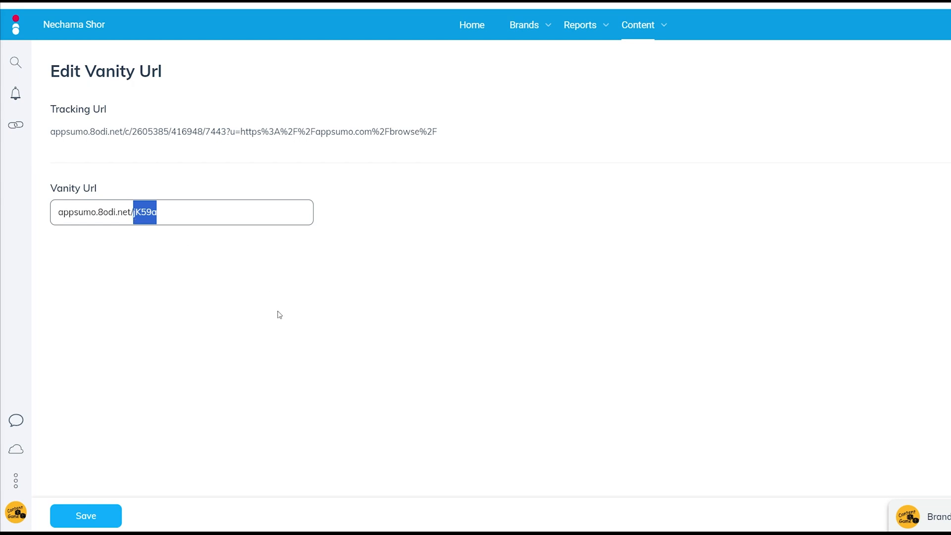
{"action": "mouse_move", "coordinate": [279, 311]}
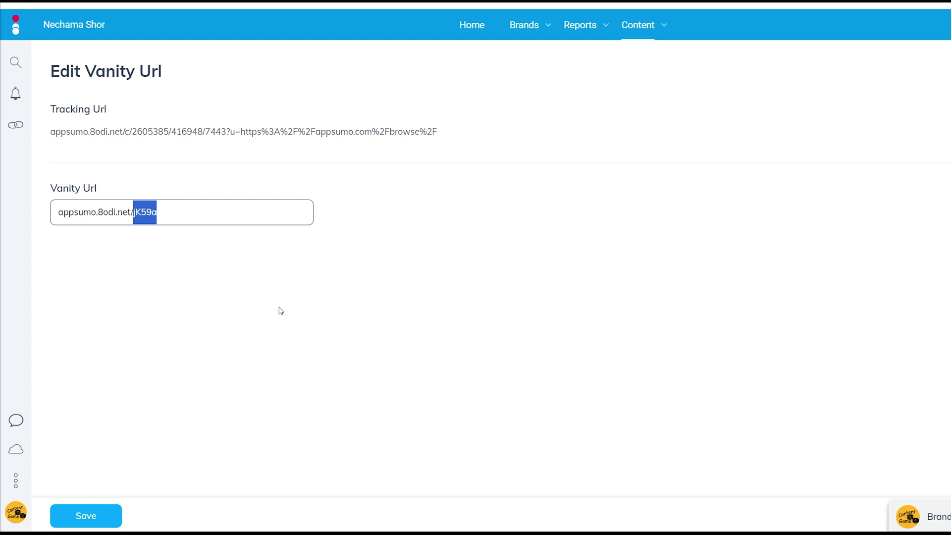
{"action": "mouse_move", "coordinate": [230, 396]}
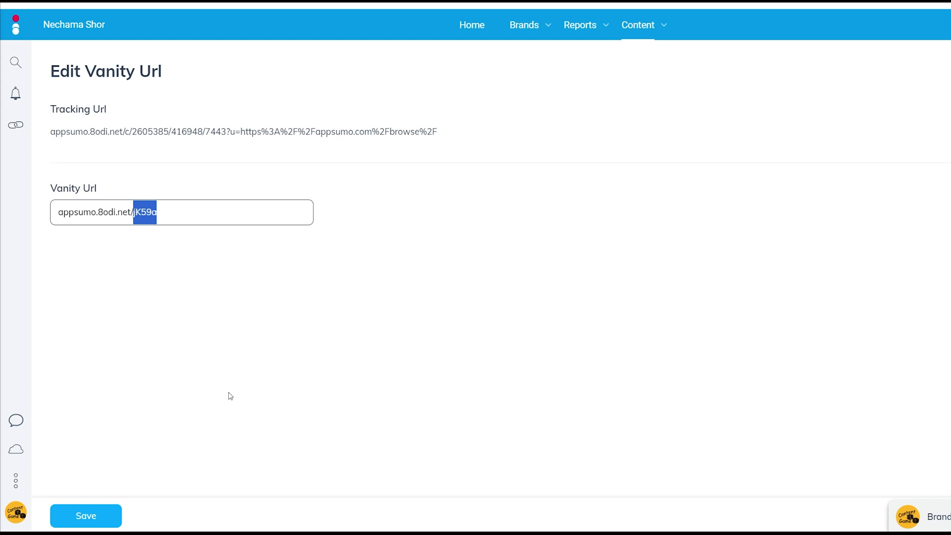
{"action": "mouse_move", "coordinate": [236, 378]}
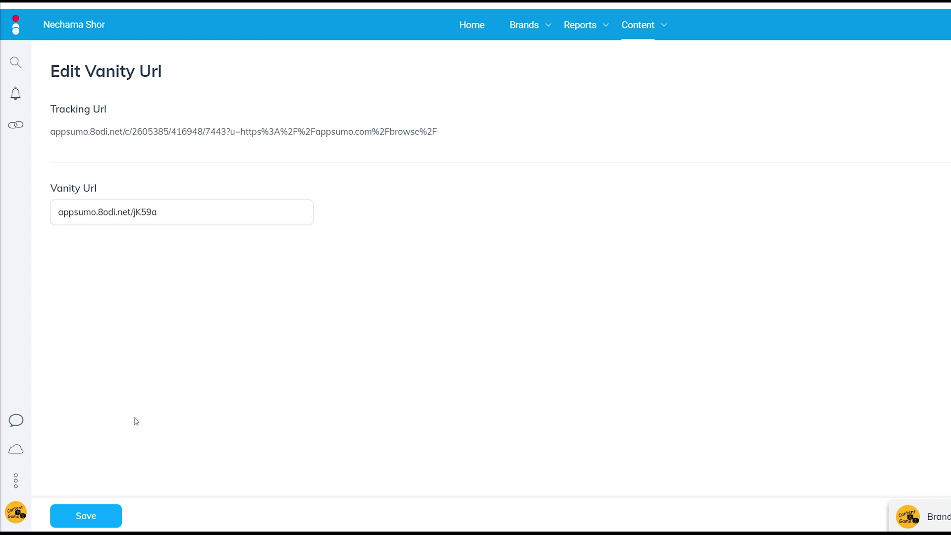
{"action": "mouse_move", "coordinate": [244, 18]}
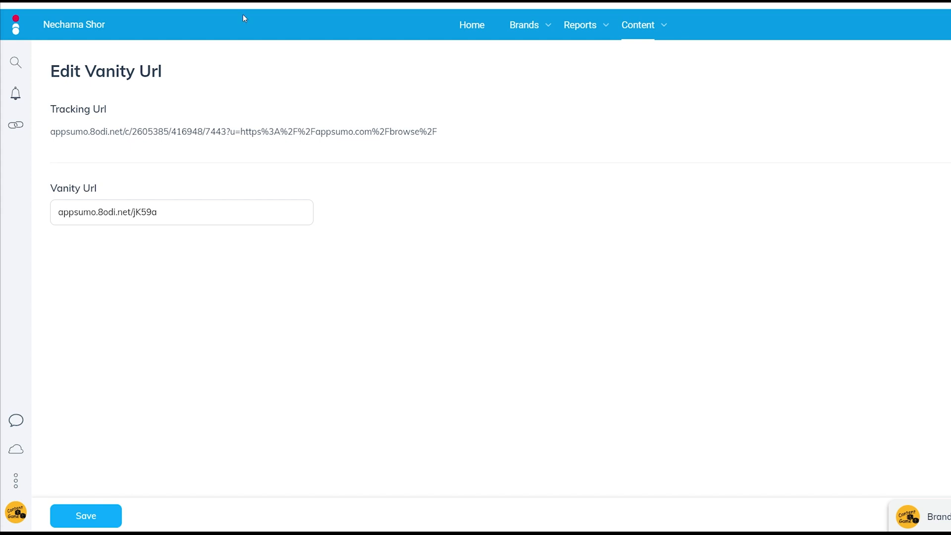
- Return to Manage Vanity Links without saving, keeping the browse link's jK59a slug
{"action": "left_click", "coordinate": [85, 529]}
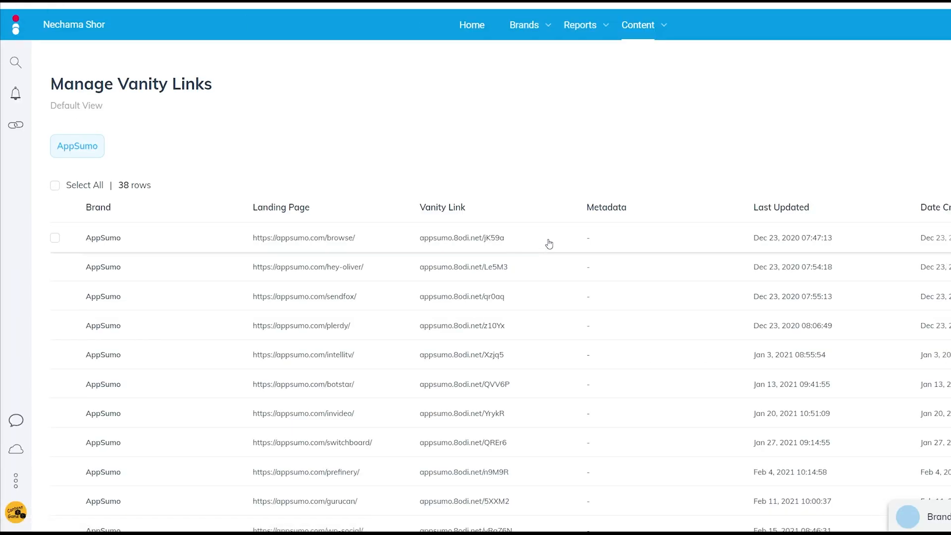
{"action": "mouse_move", "coordinate": [412, 329]}
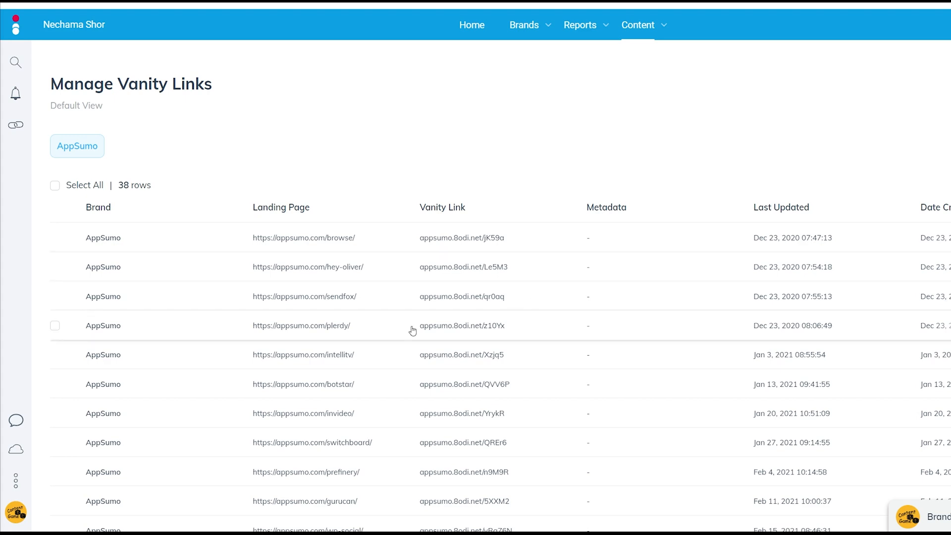
{"action": "mouse_move", "coordinate": [338, 317]}
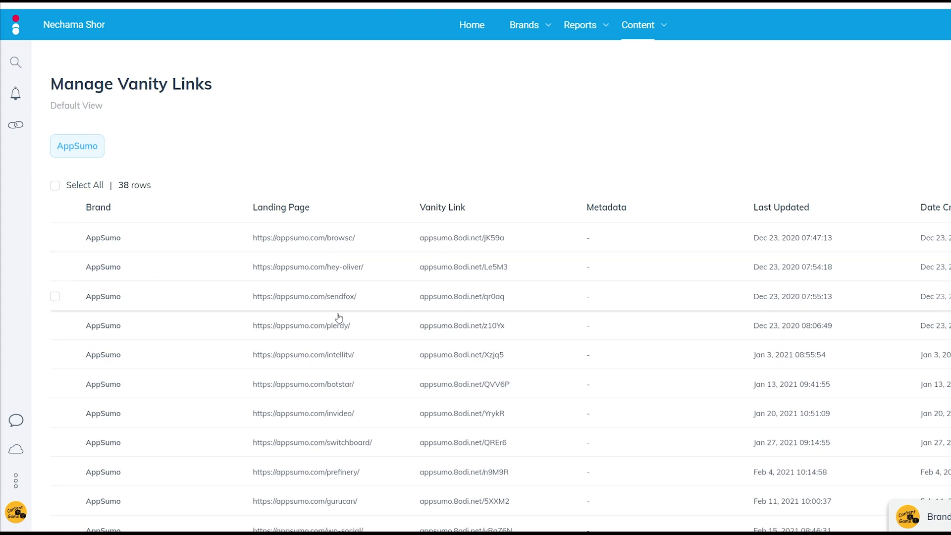